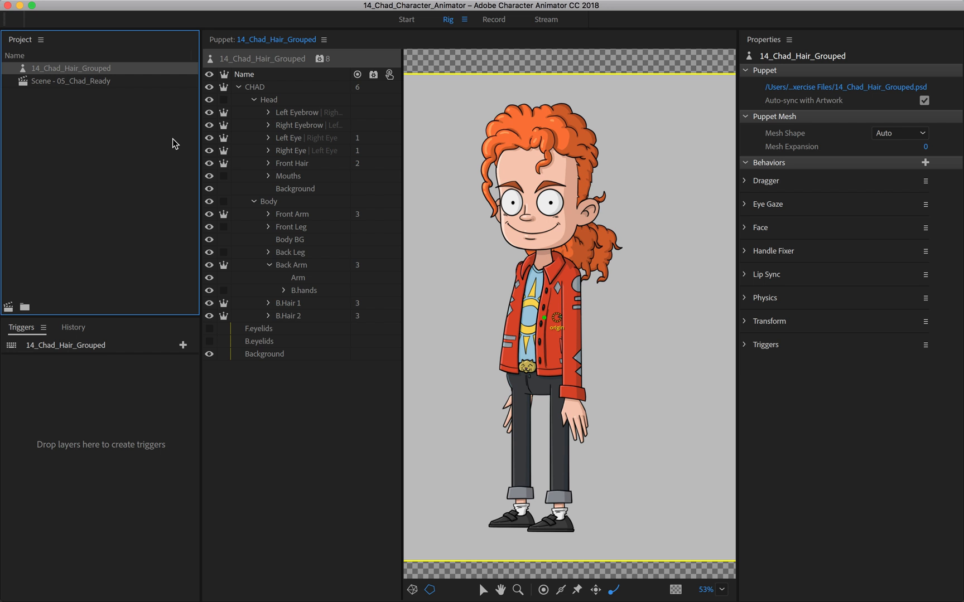
- Switch to the Record workspace and show the Chad_Ready scene's properties
left_click(493, 19)
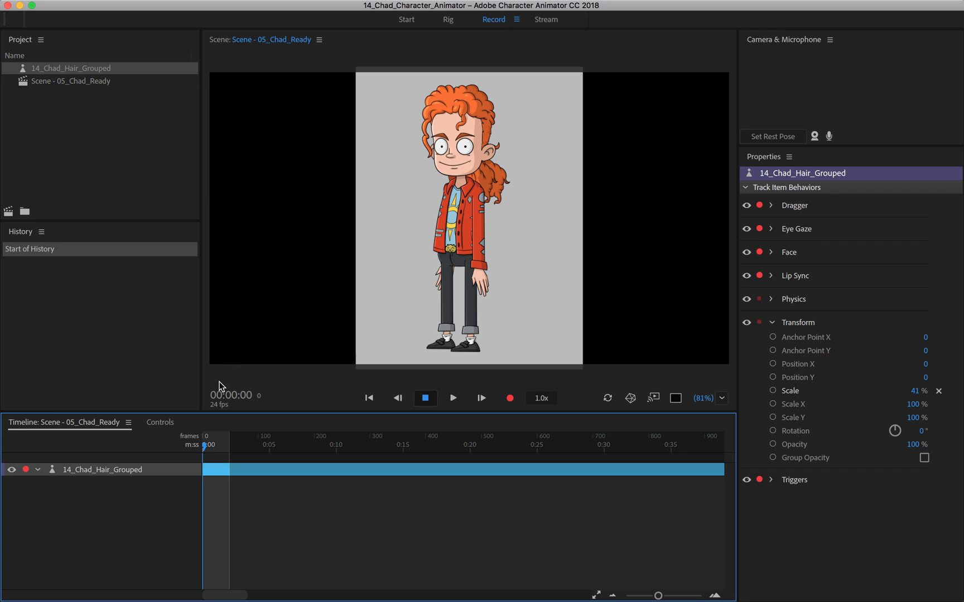
left_click(86, 516)
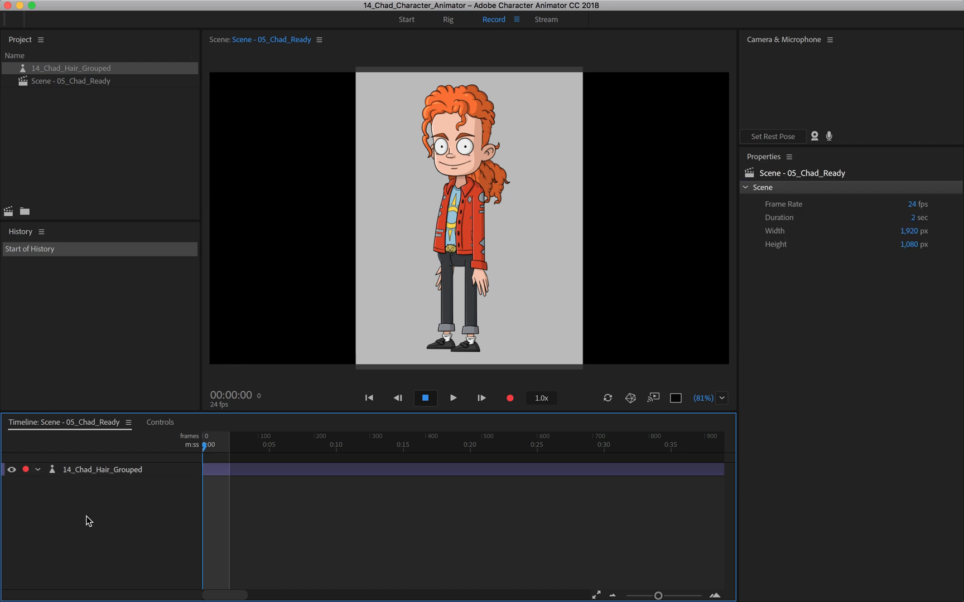
mouse_move(133, 512)
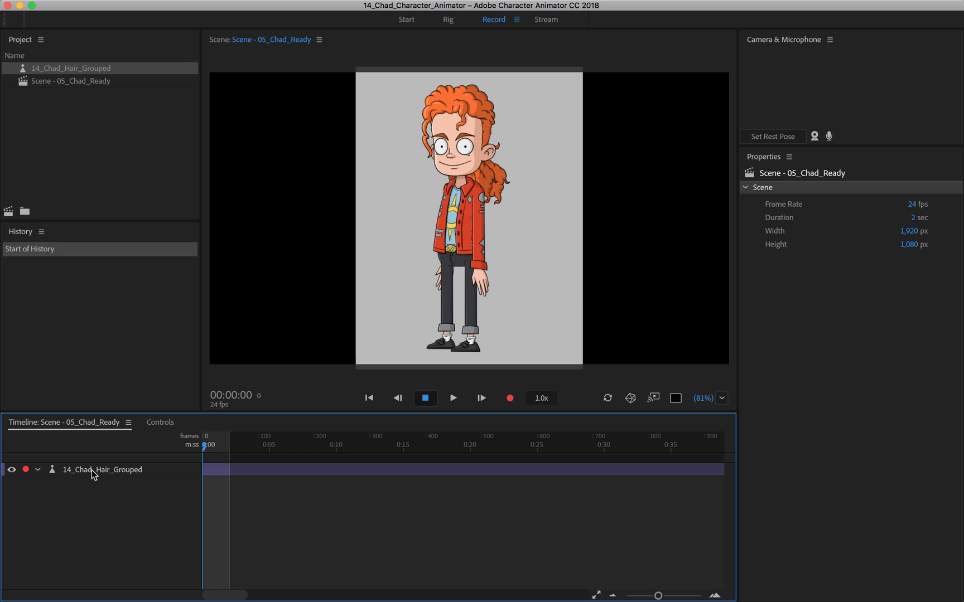
- Select the 14_Chad_Hair_Grouped track to list its Track Item Behaviors
left_click(102, 470)
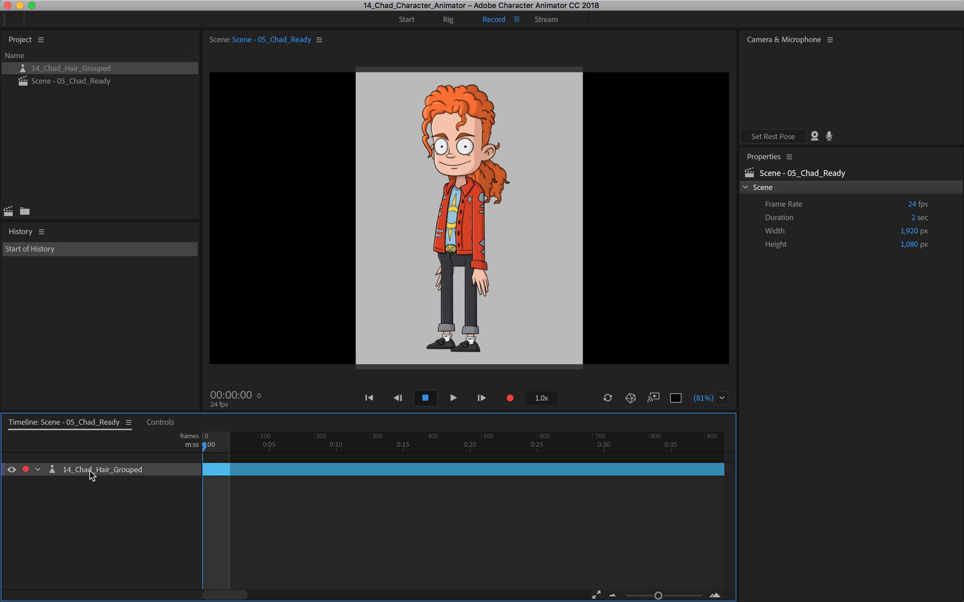
left_click(101, 469)
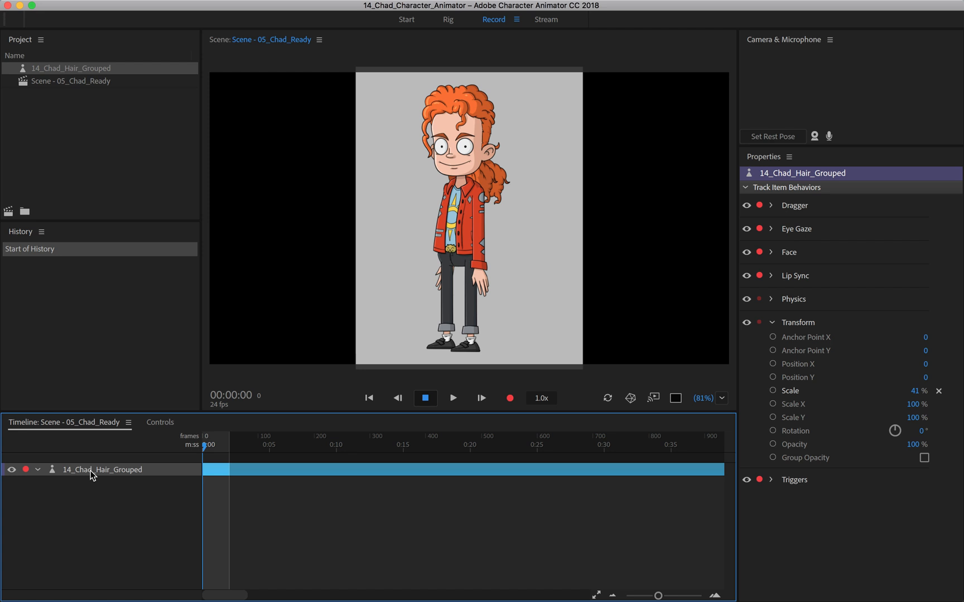
mouse_move(715, 197)
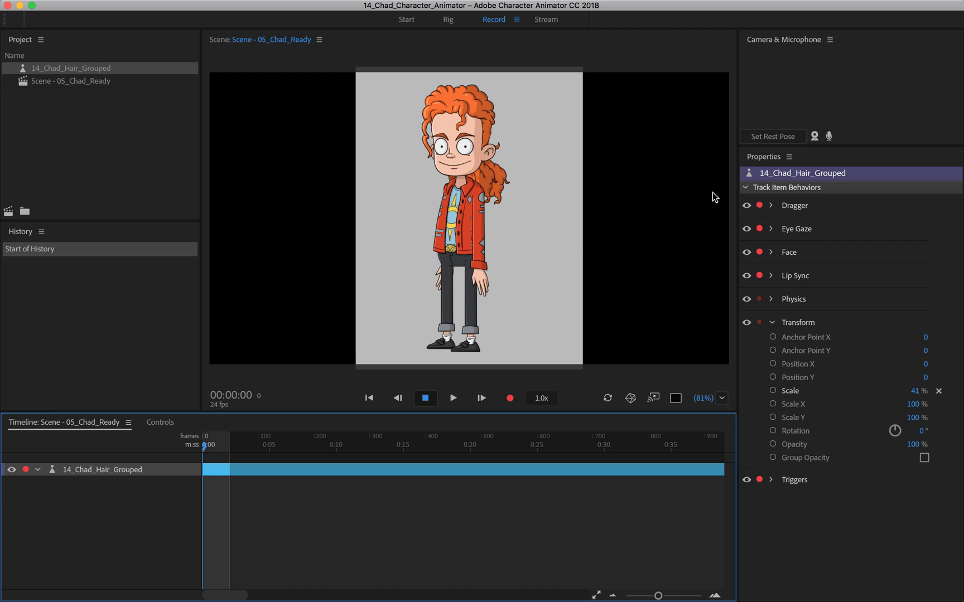
mouse_move(747, 193)
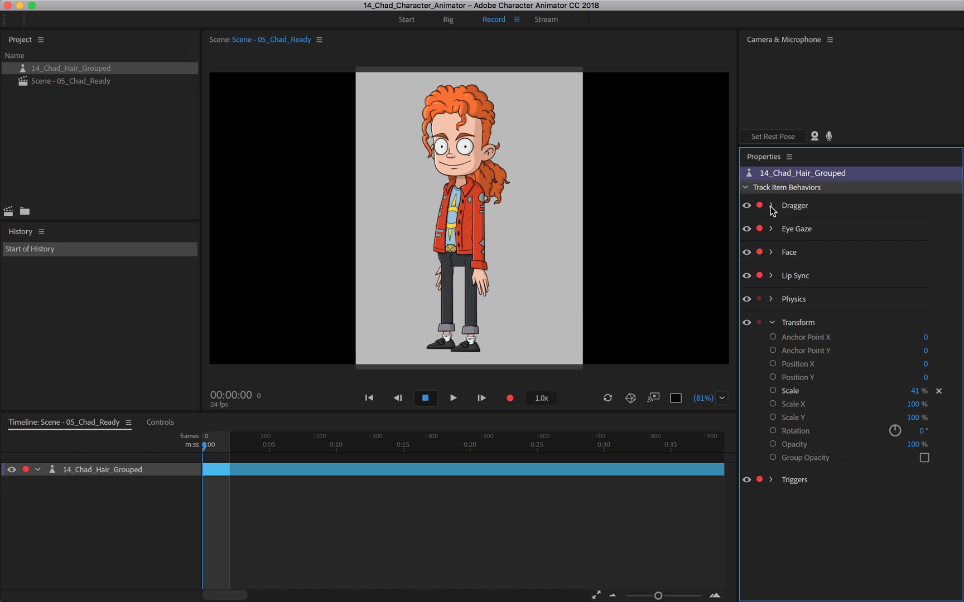
- Expand Dragger and toggle its Mouse & Touch Input arm off and back on
left_click(773, 206)
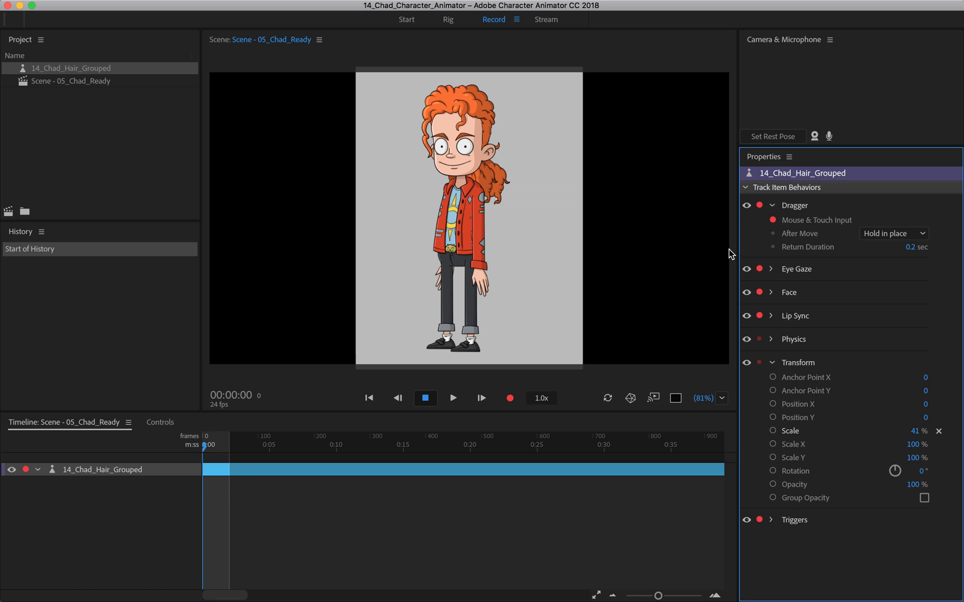
mouse_move(502, 257)
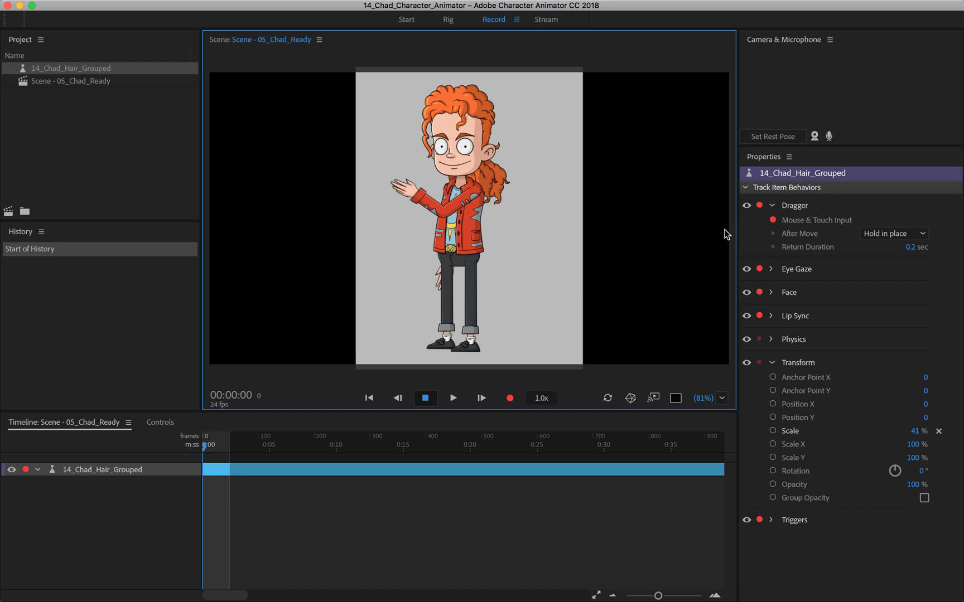
left_click(773, 220)
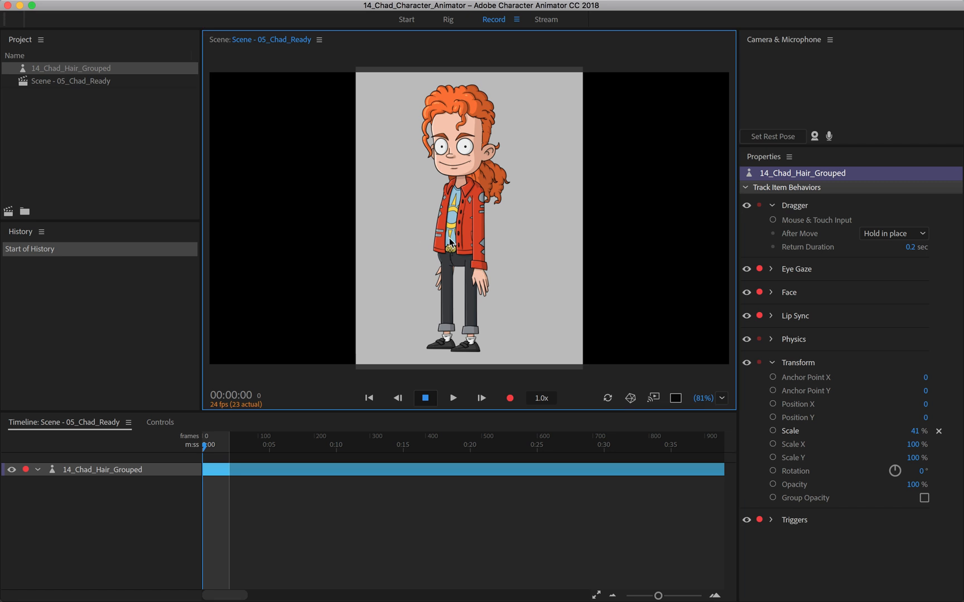
mouse_move(494, 263)
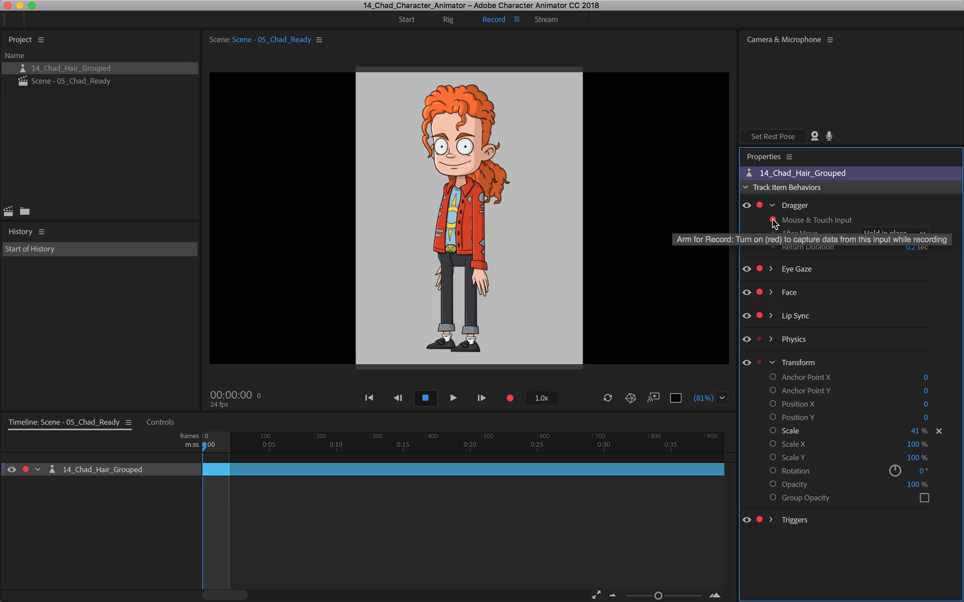
left_click(772, 220)
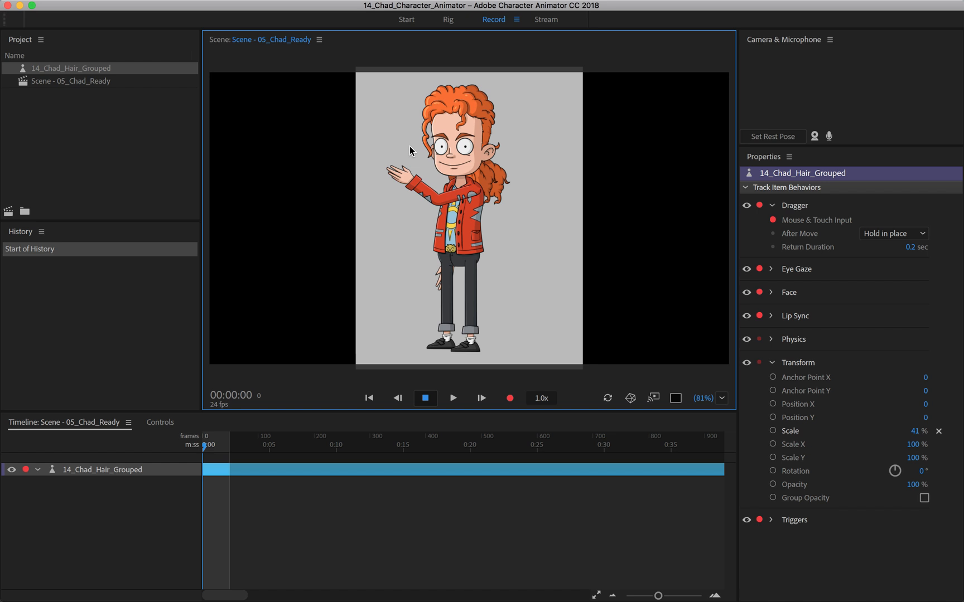
mouse_move(670, 252)
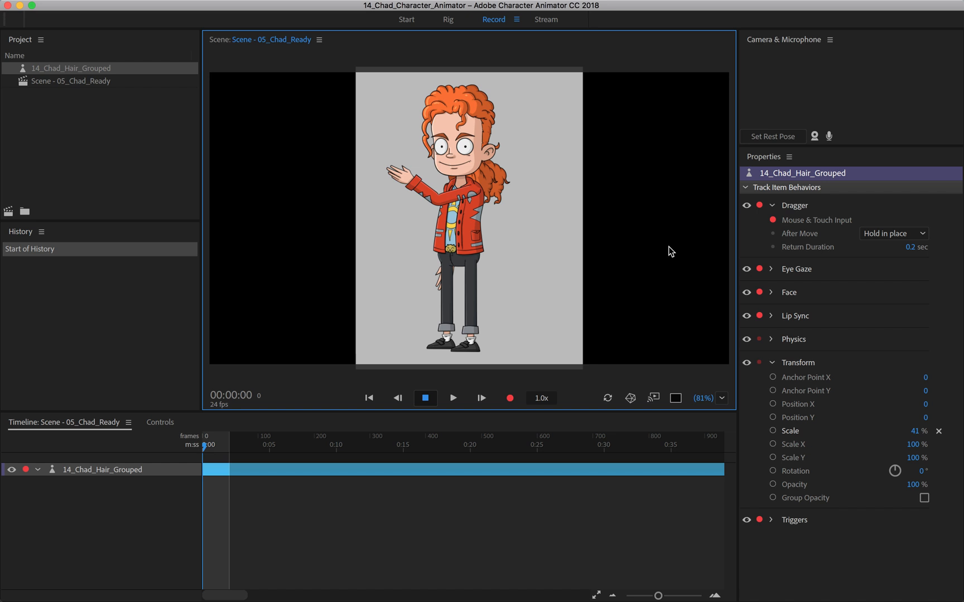
mouse_move(817, 228)
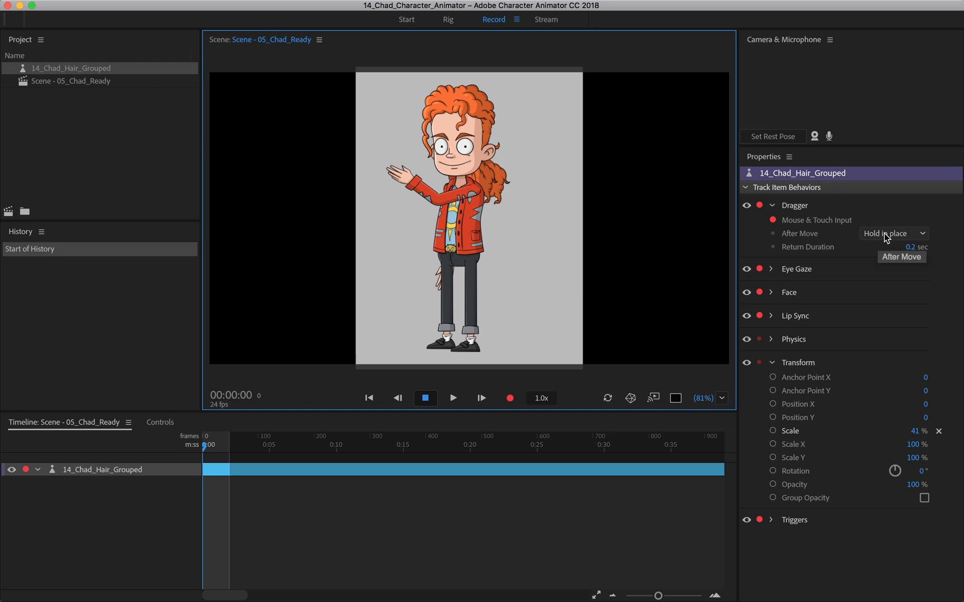
- Set the Dragger's After Move option to Return to rest
left_click(893, 234)
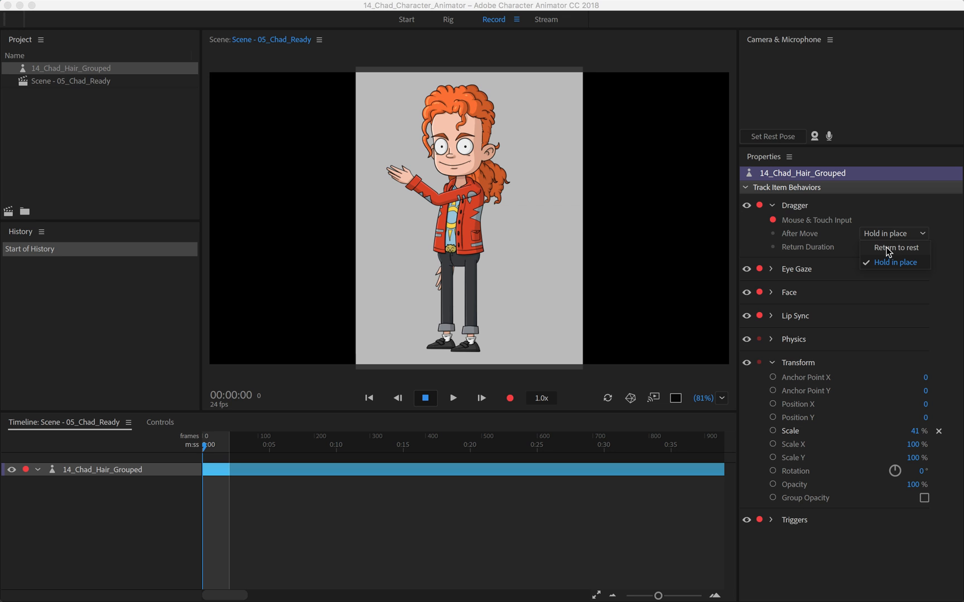
left_click(896, 247)
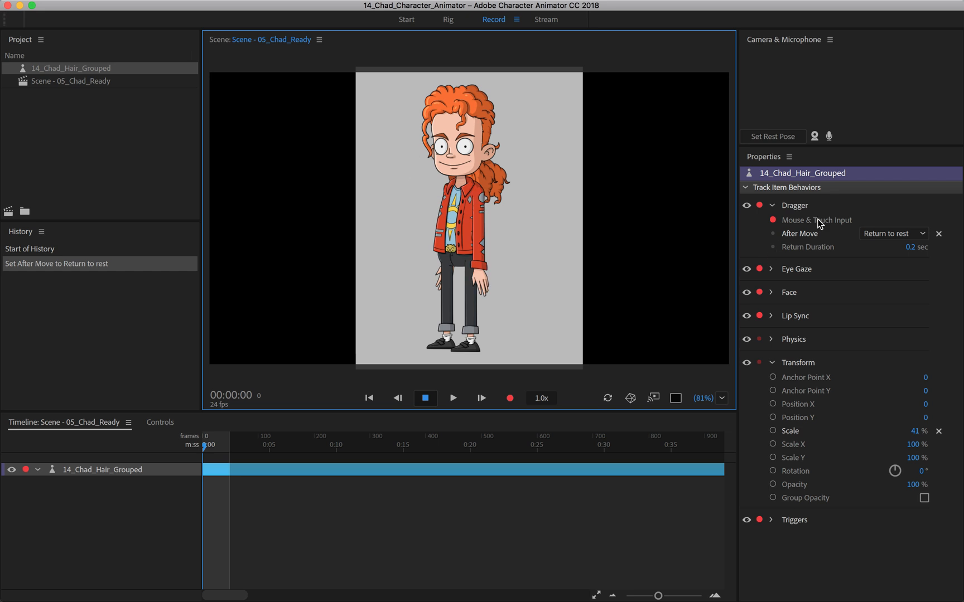
mouse_move(860, 251)
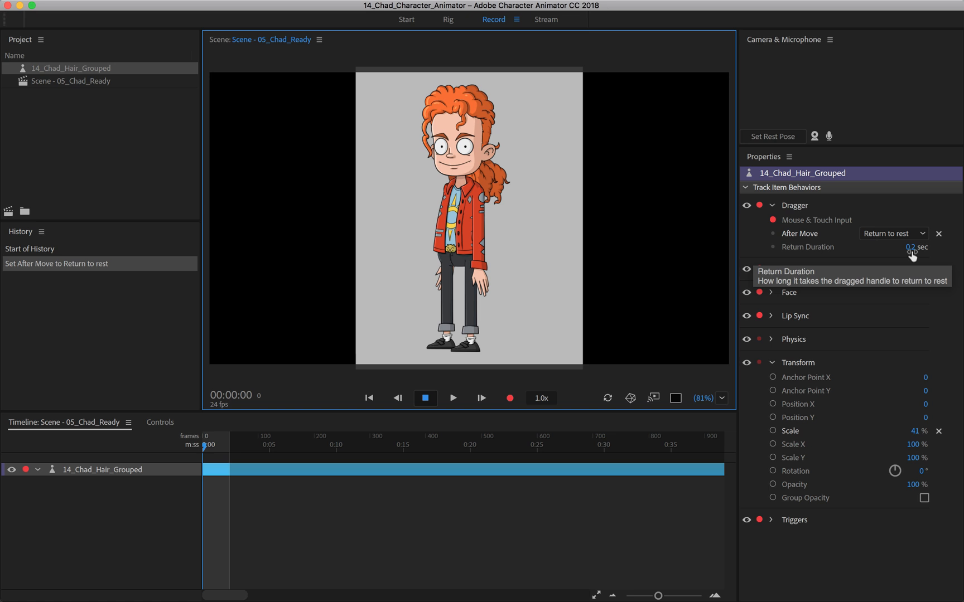
- Test a 3-second Dragger return on Chad's arm, then set Return Duration to 0.5 sec
left_click_drag(916, 247, 916, 247)
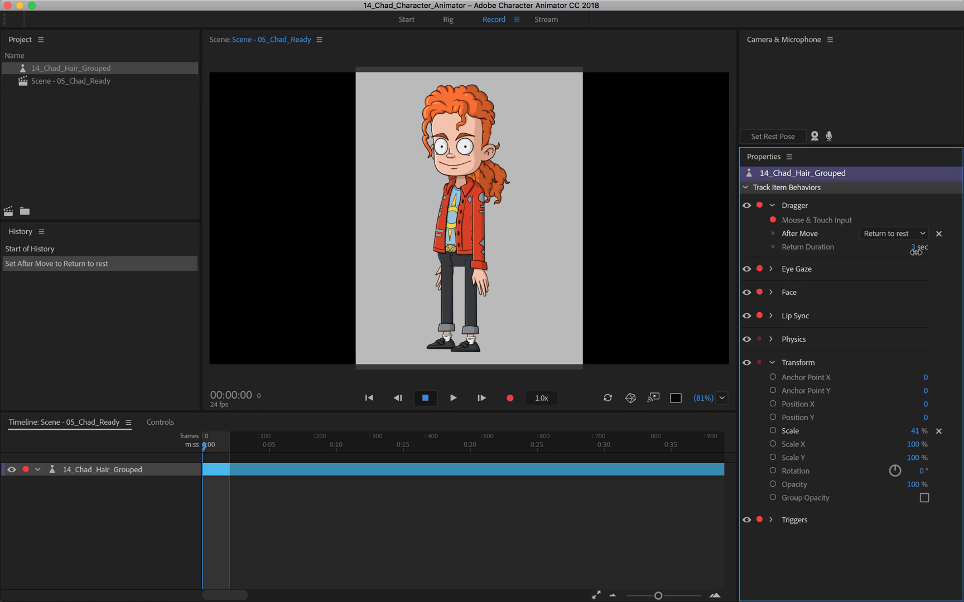
left_click(919, 247)
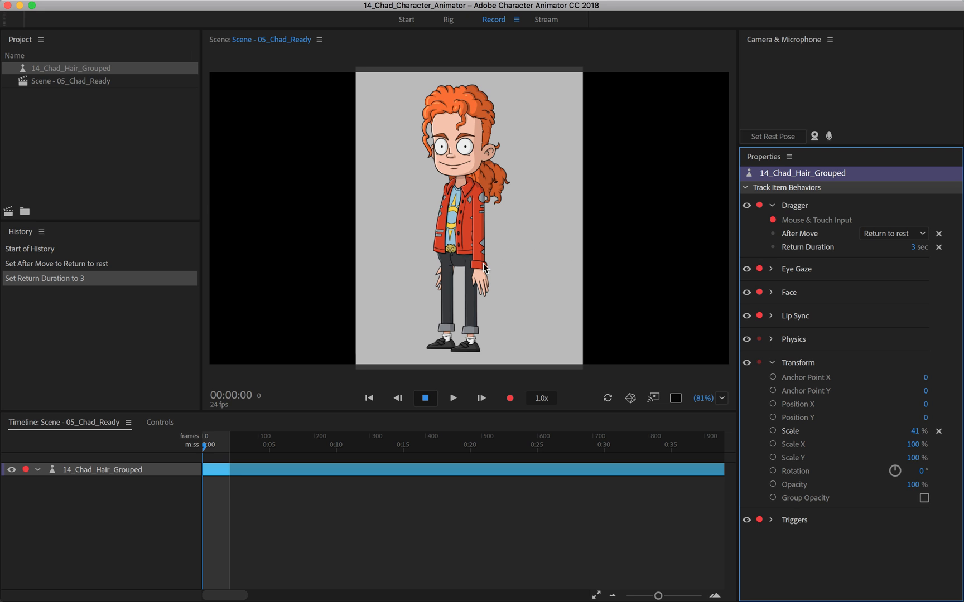
left_click_drag(458, 269, 409, 172)
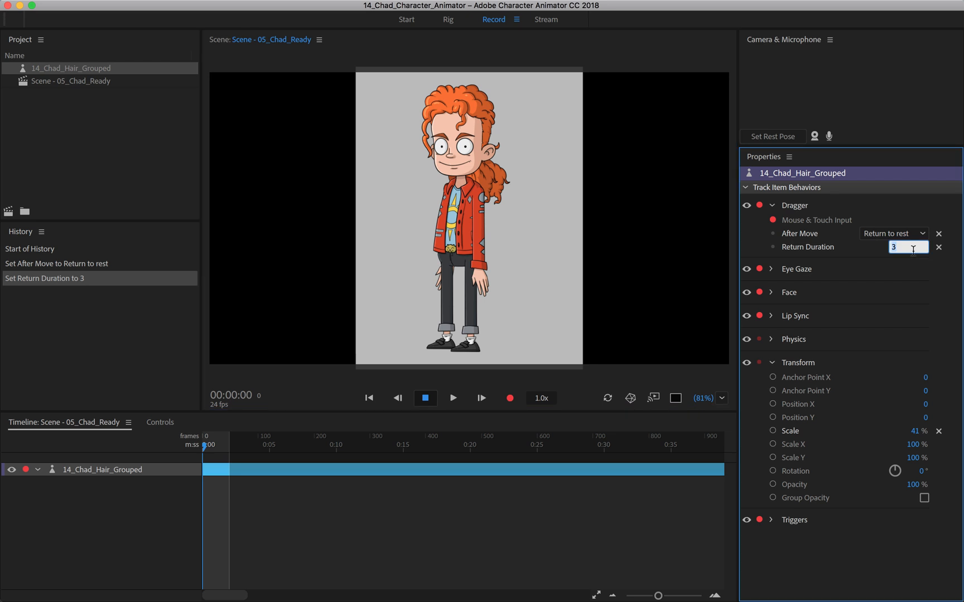
type("0.5 sec")
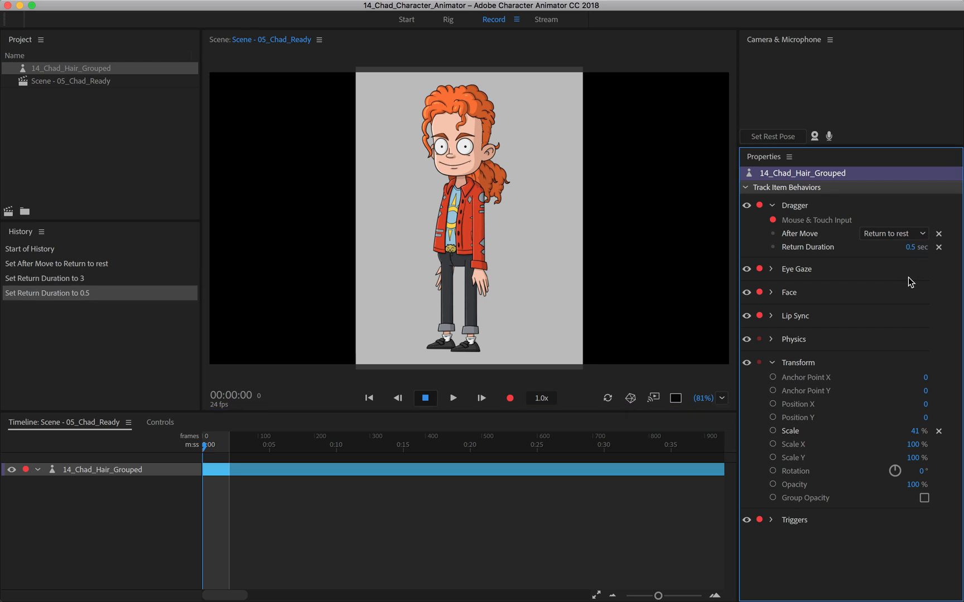
mouse_move(494, 268)
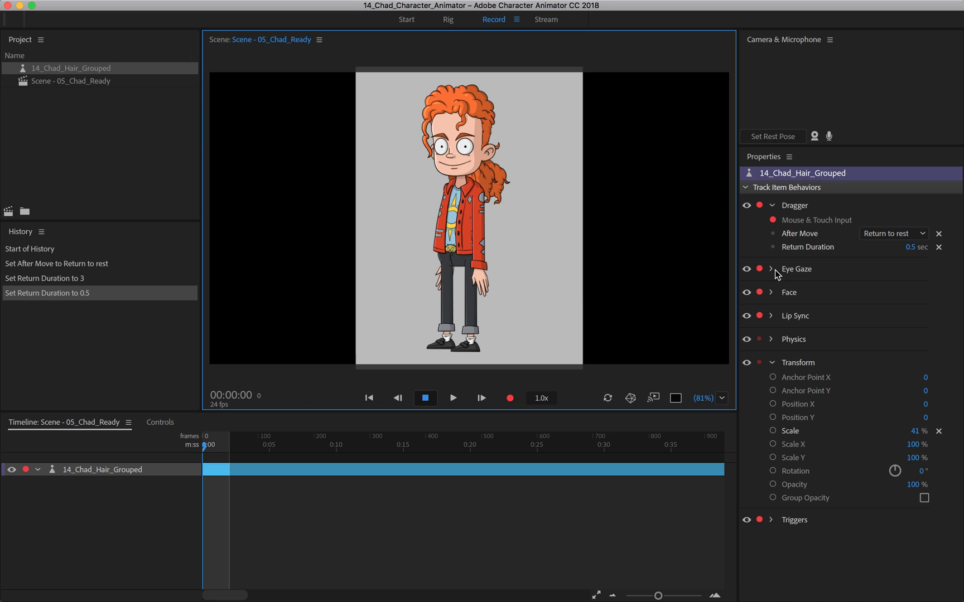
- Expand Eye Gaze and arm Mouse & Touch Input instead of Camera Input
left_click(772, 269)
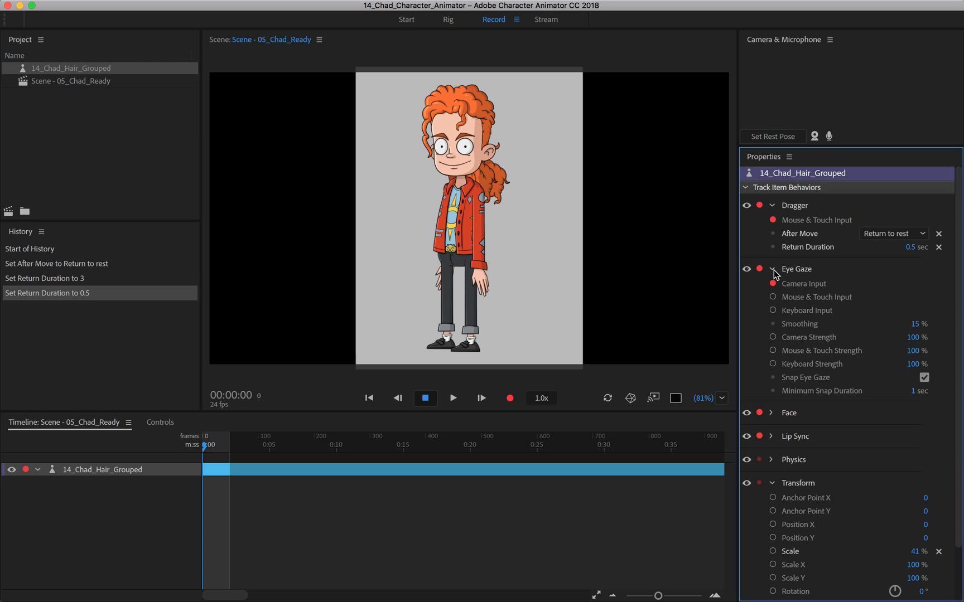
mouse_move(773, 287)
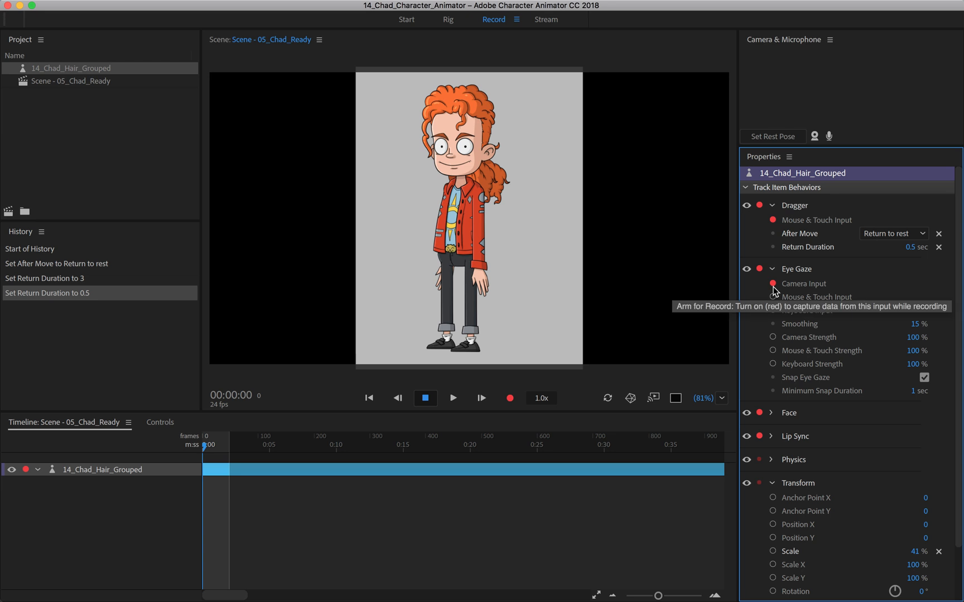
mouse_move(773, 293)
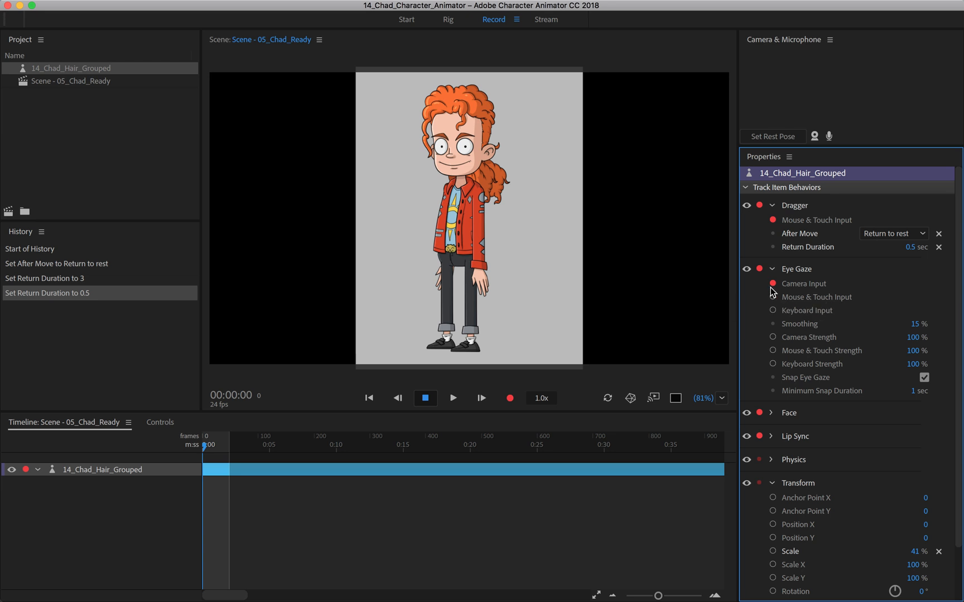
left_click(772, 283)
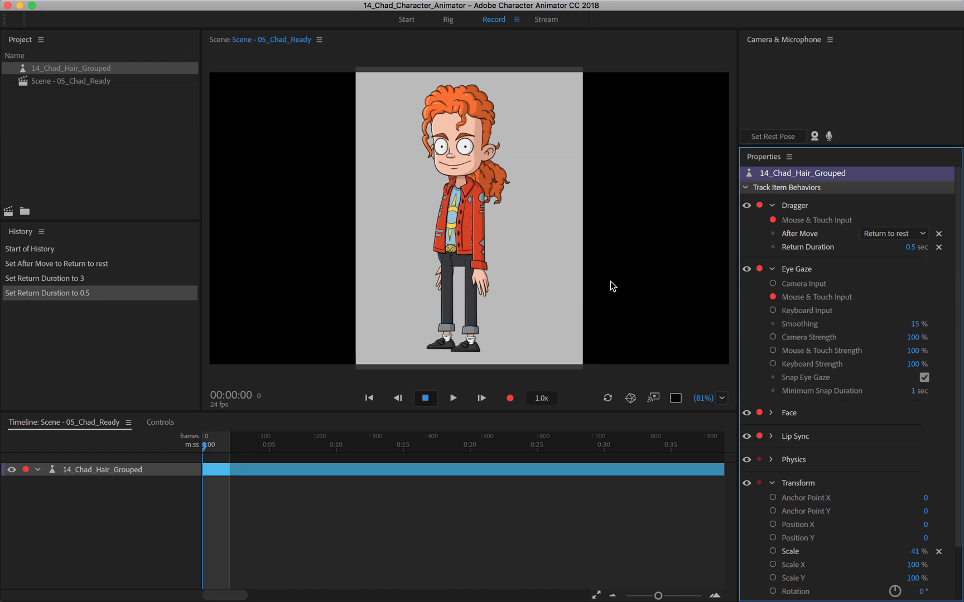
mouse_move(566, 153)
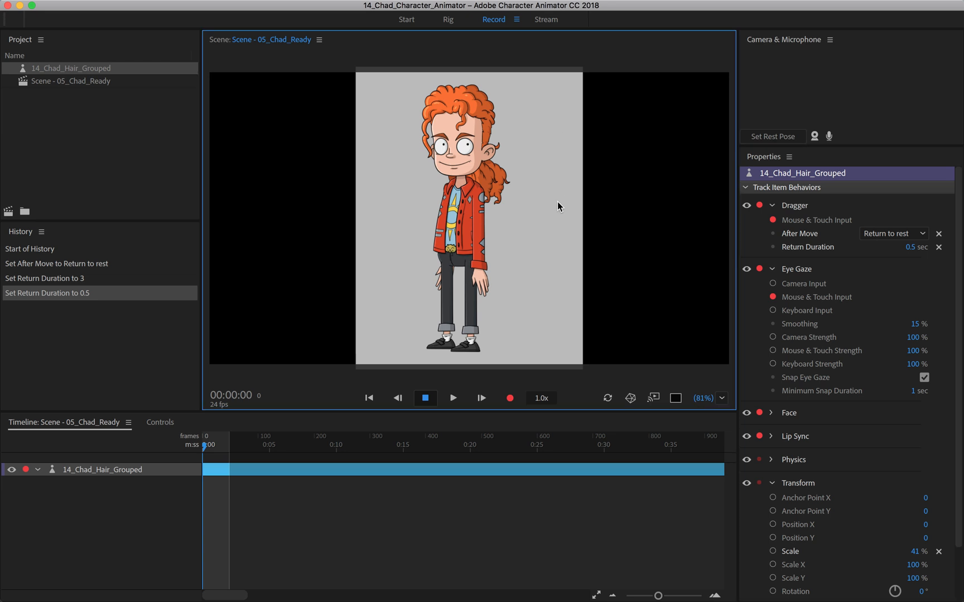
mouse_move(549, 151)
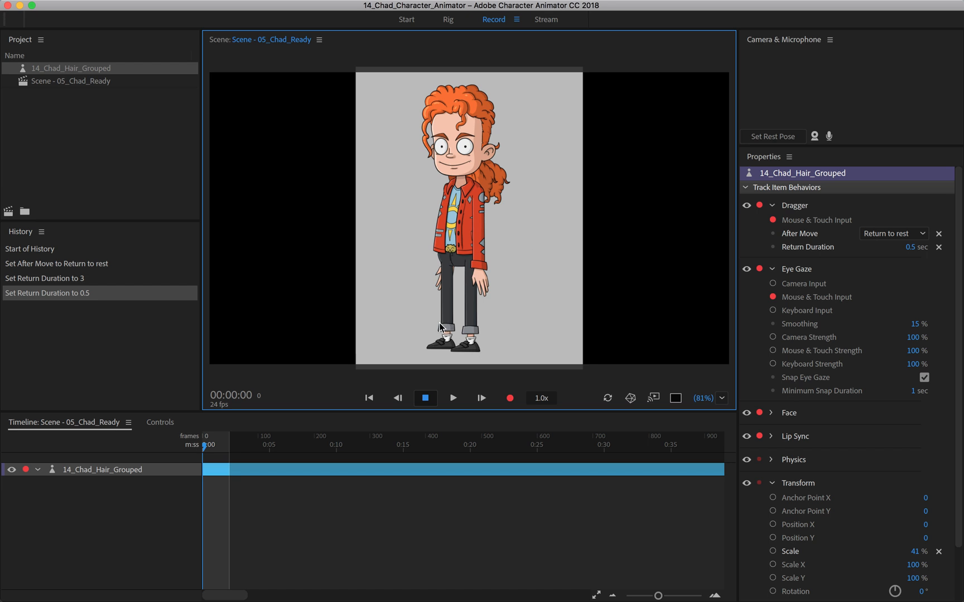
mouse_move(372, 309)
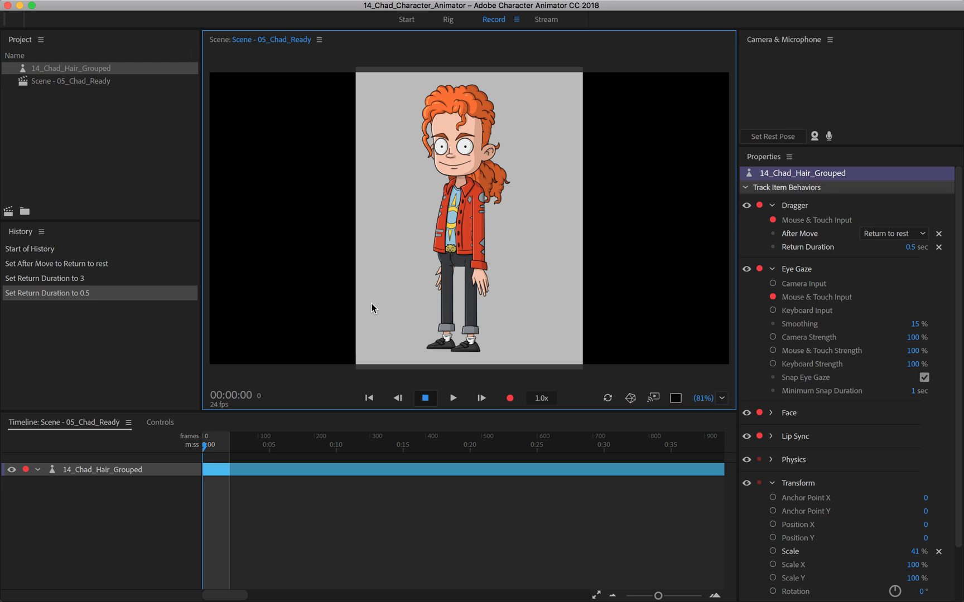
mouse_move(736, 333)
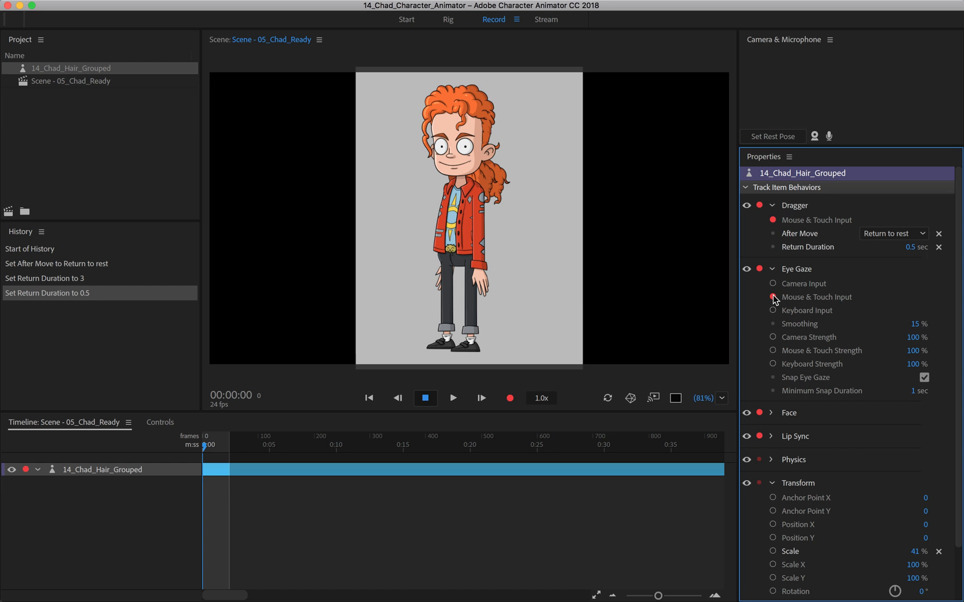
- Disarm Eye Gaze's Mouse & Touch Input so no input is armed
left_click(772, 310)
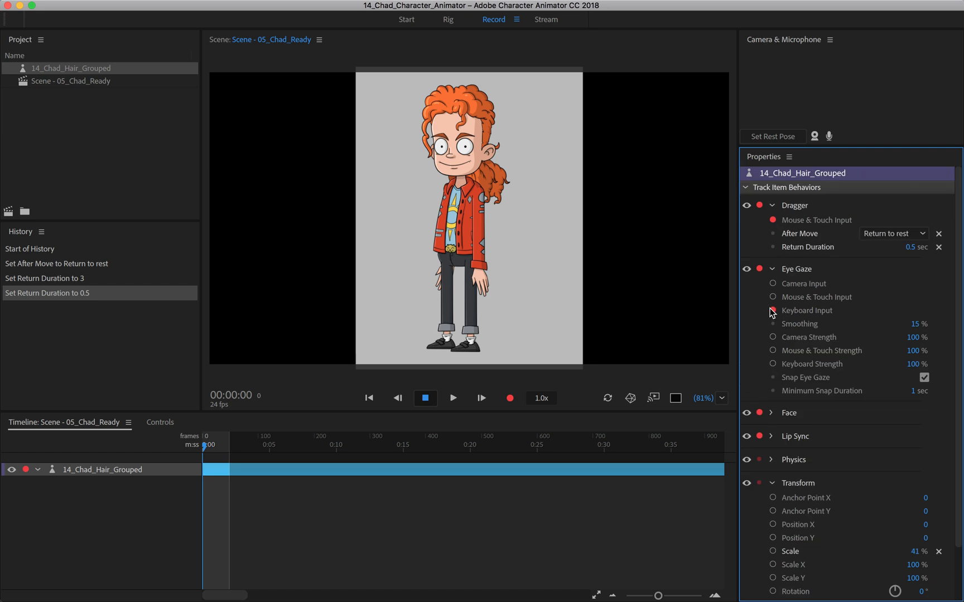
mouse_move(806, 324)
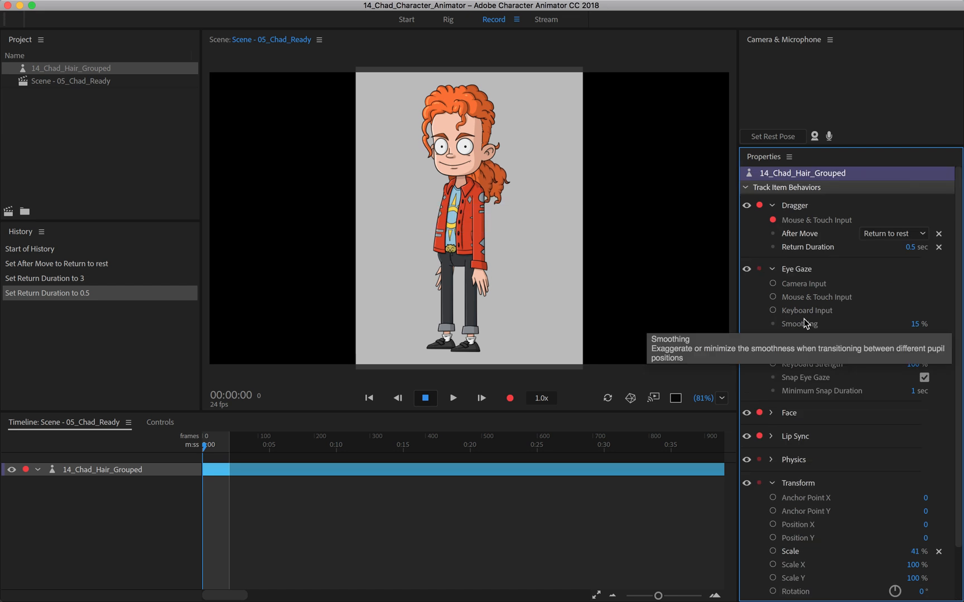
mouse_move(878, 290)
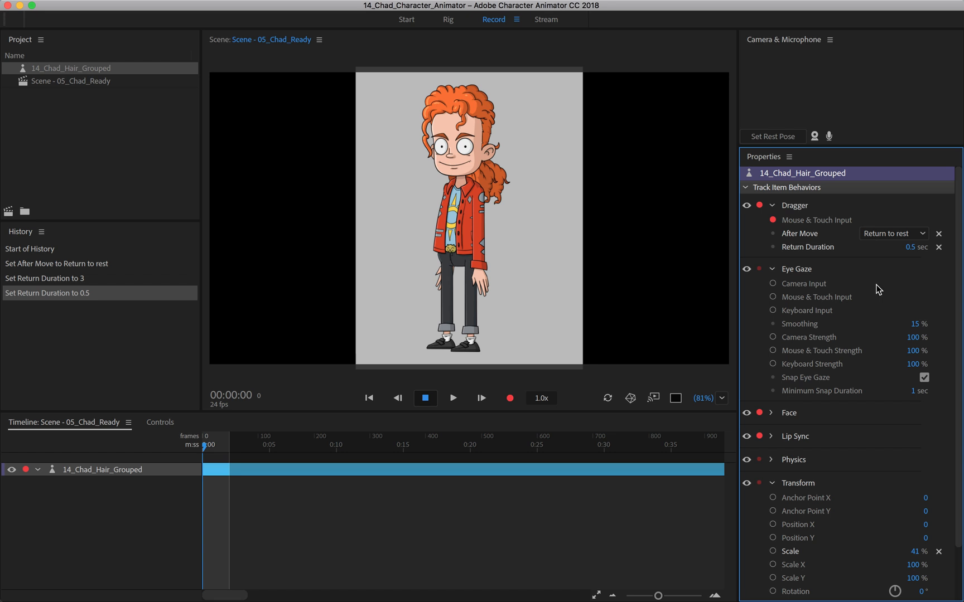
mouse_move(851, 367)
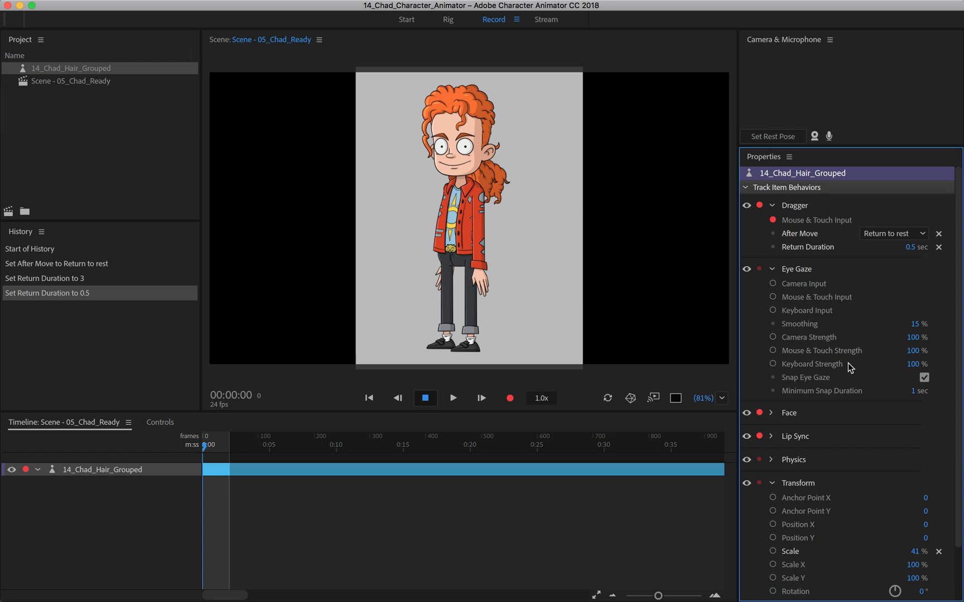
mouse_move(817, 140)
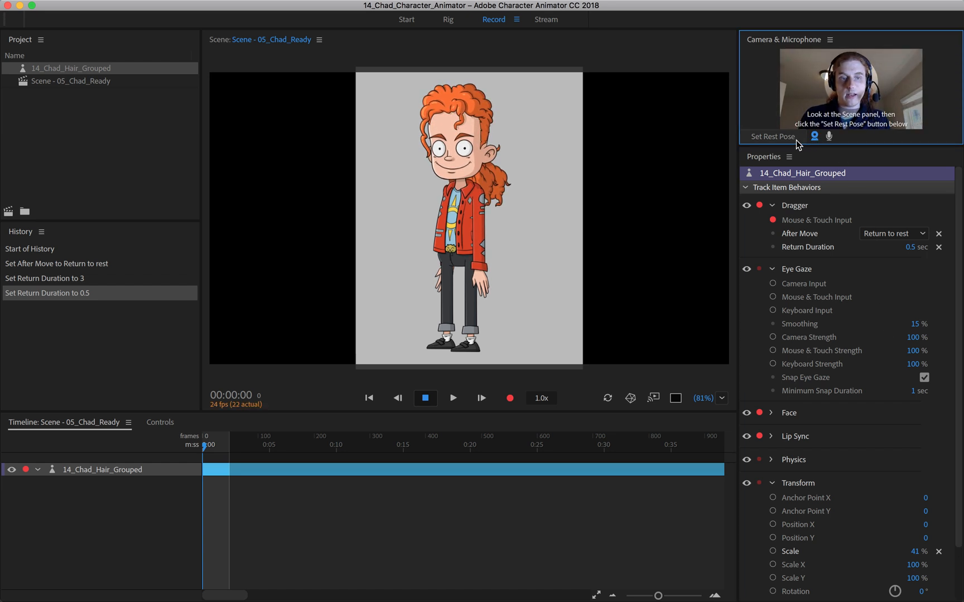
mouse_move(772, 137)
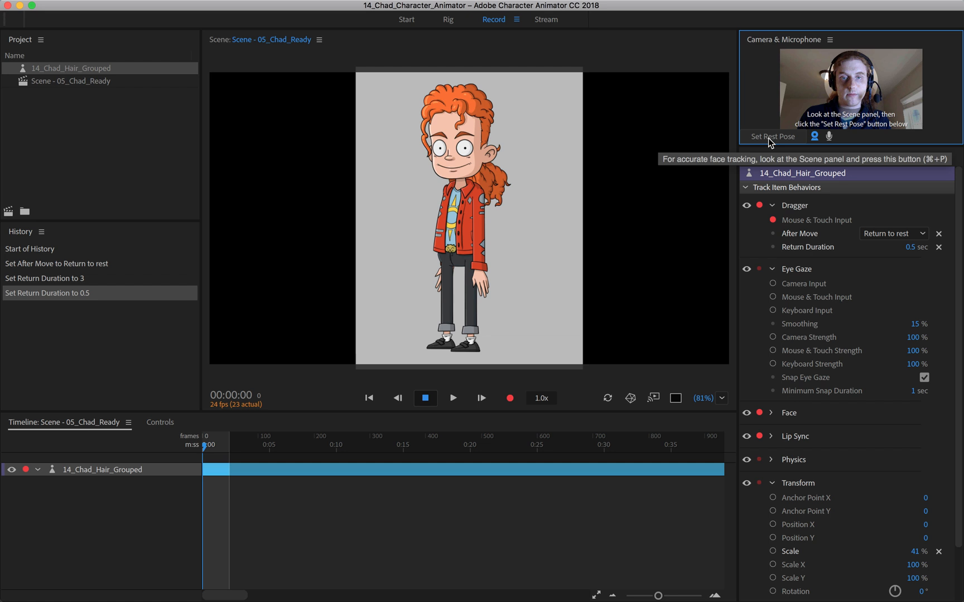
- Set the face rest pose and enter 100 for Eye Gaze Camera Strength
left_click(771, 137)
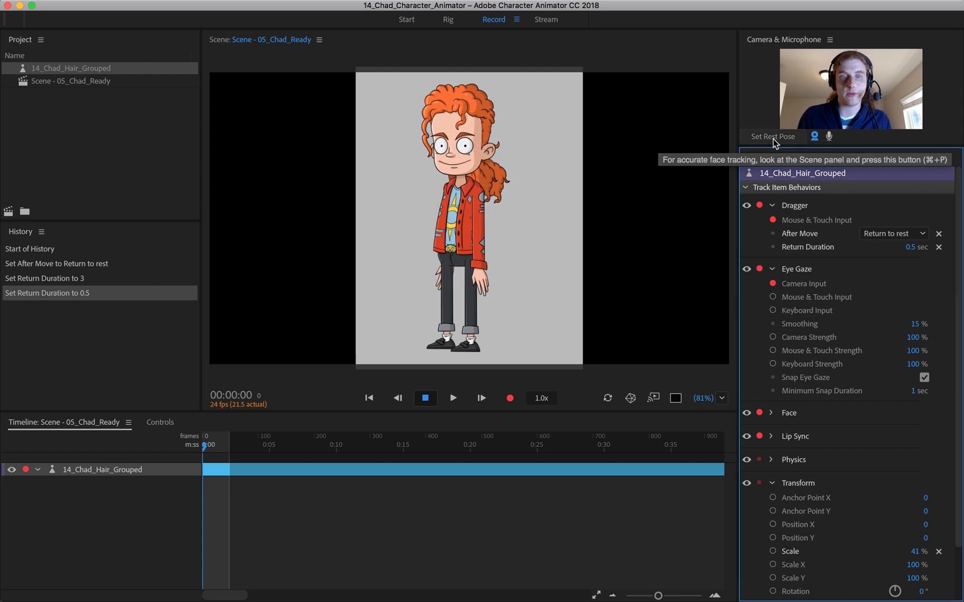
mouse_move(920, 303)
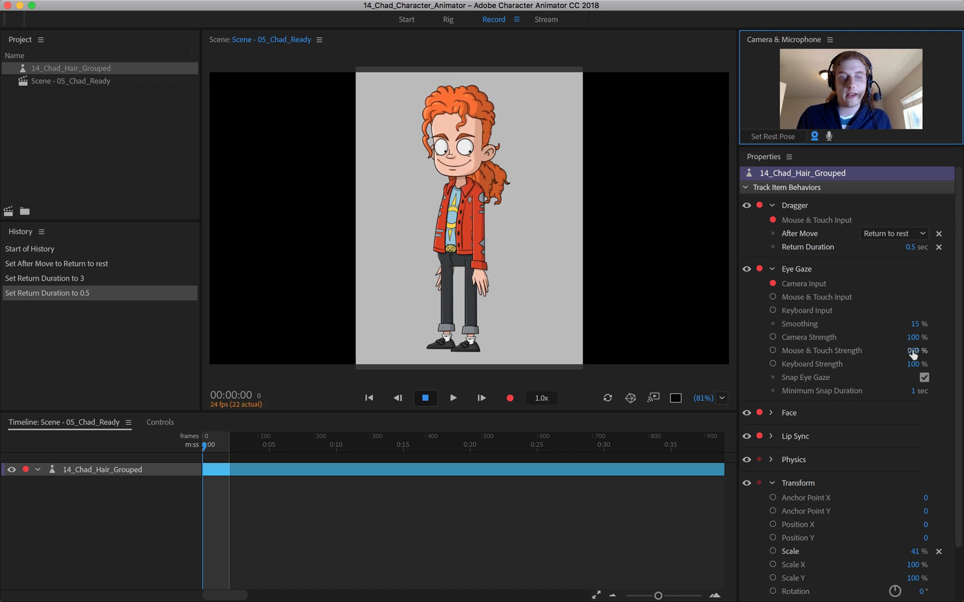
mouse_move(916, 337)
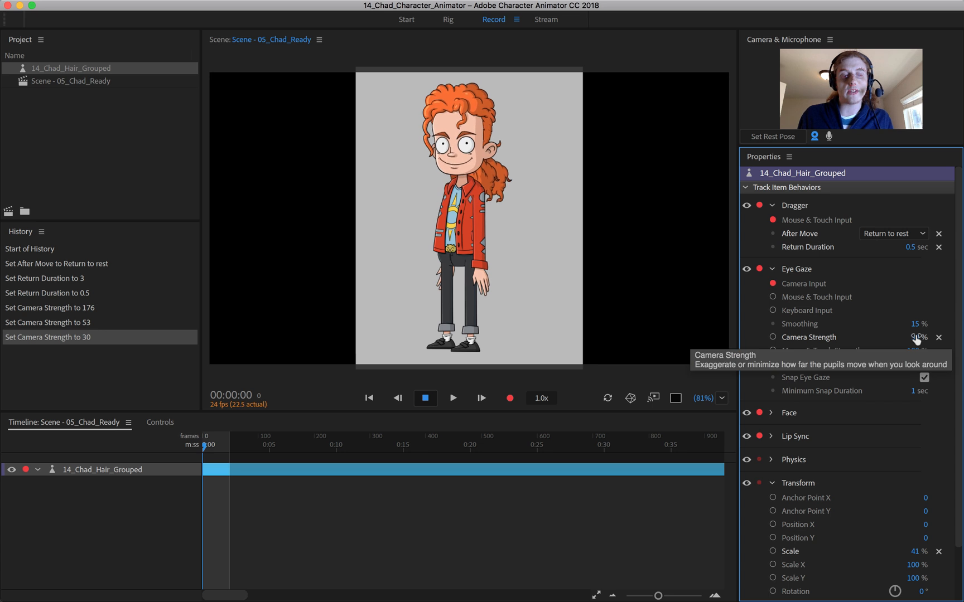
left_click(903, 337)
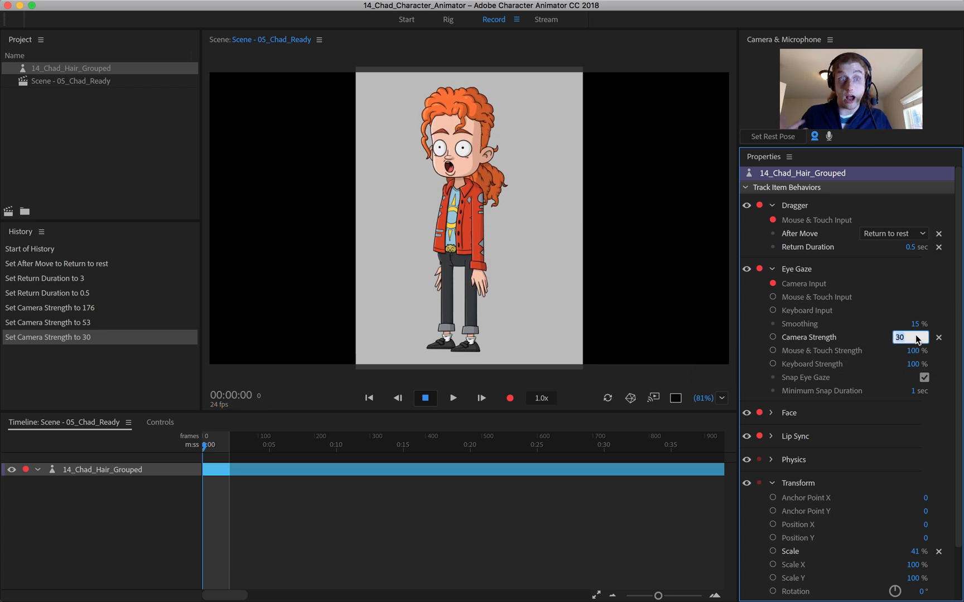
type("100")
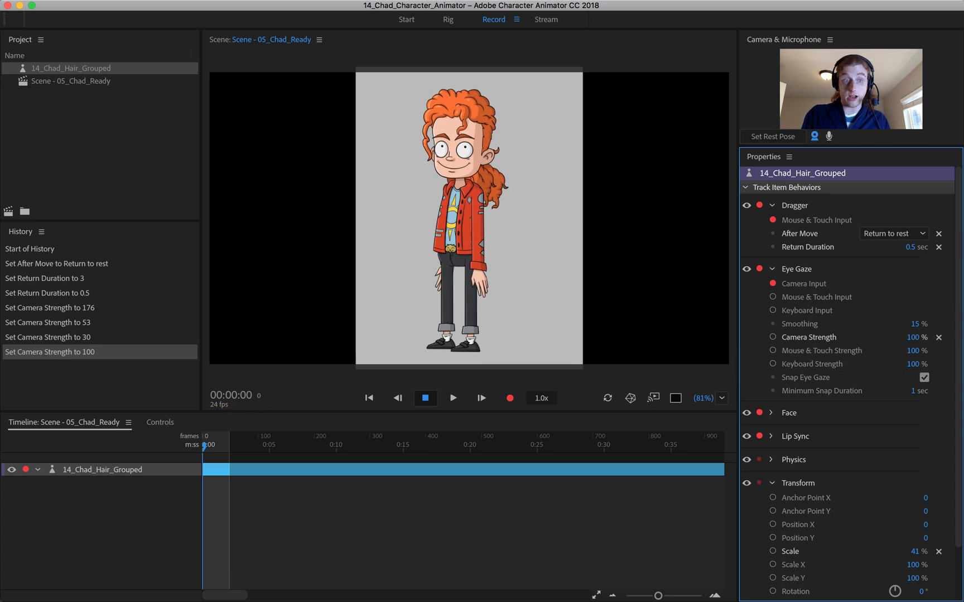
mouse_move(810, 337)
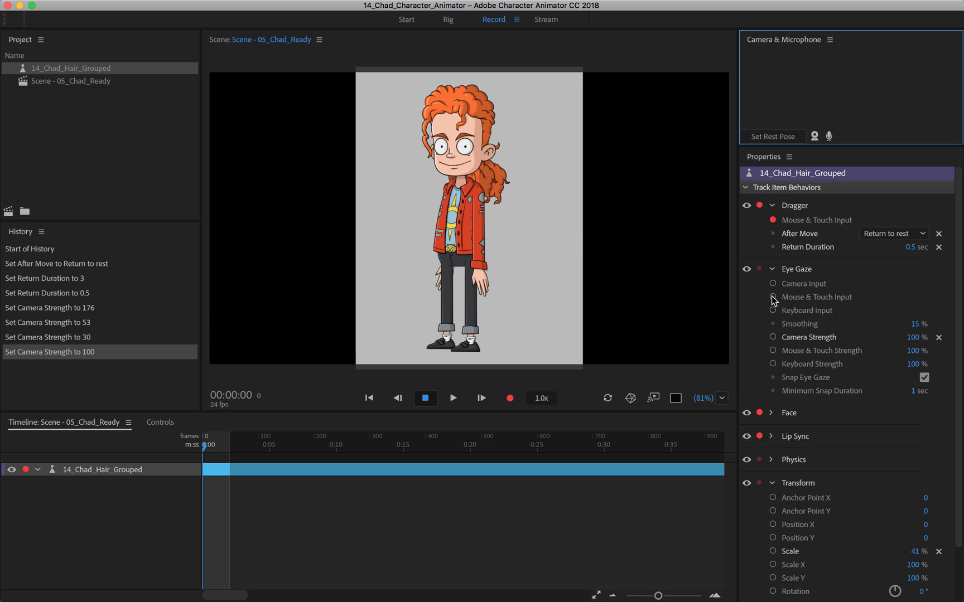
- Re-arm Eye Gaze's Mouse & Touch Input and edit its Minimum Snap Duration value
left_click(772, 297)
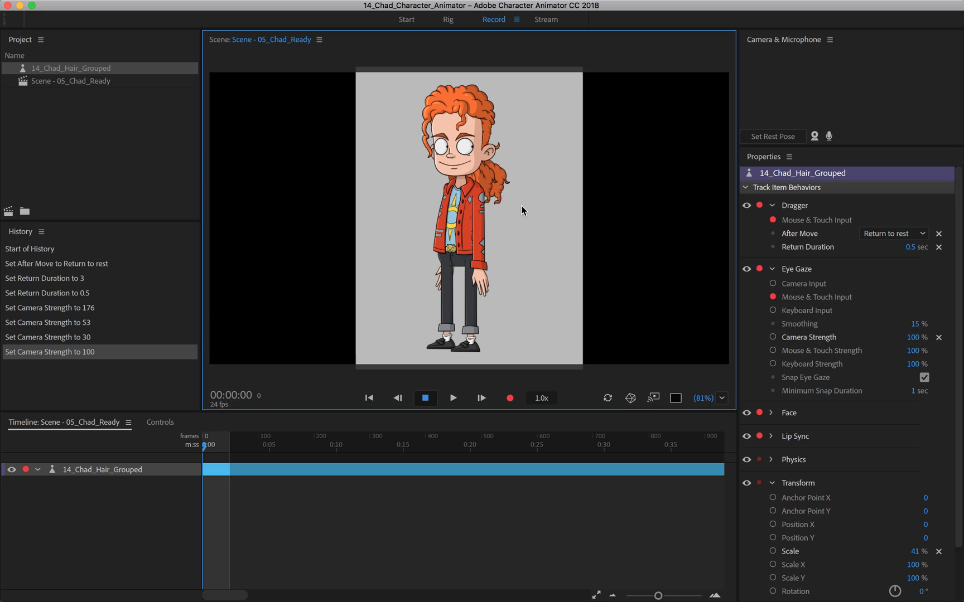
mouse_move(546, 241)
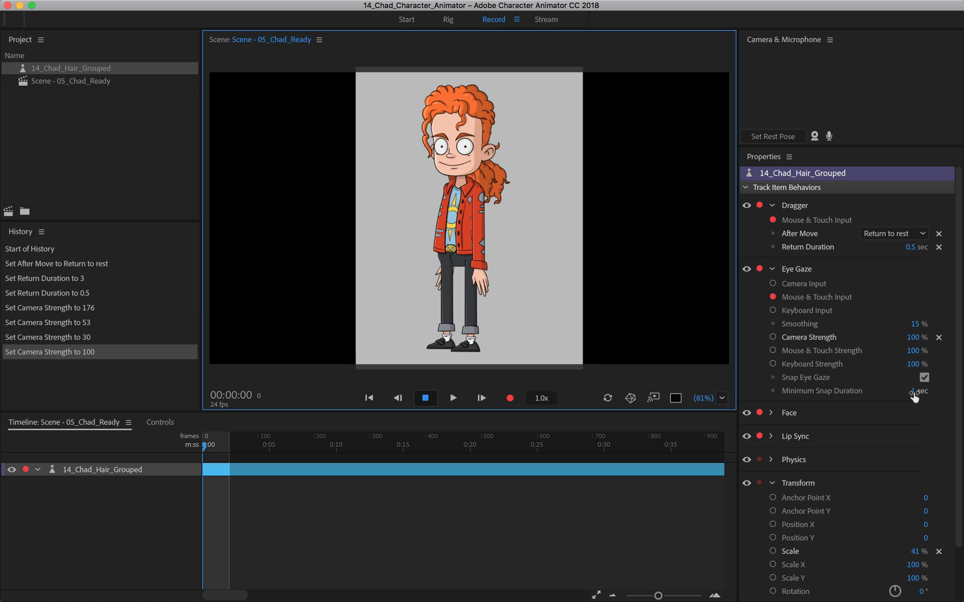
left_click(909, 391)
type("0.5")
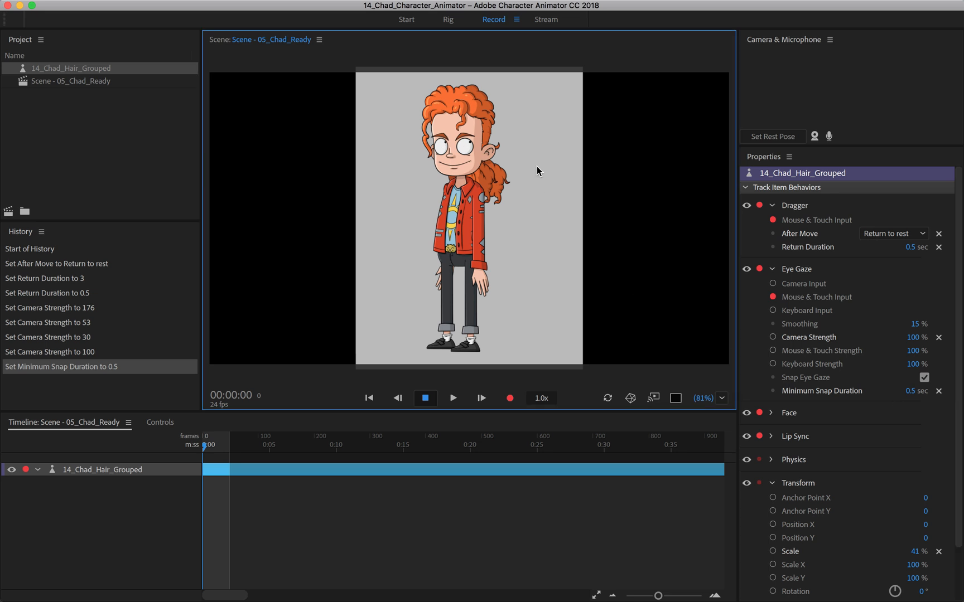
mouse_move(558, 123)
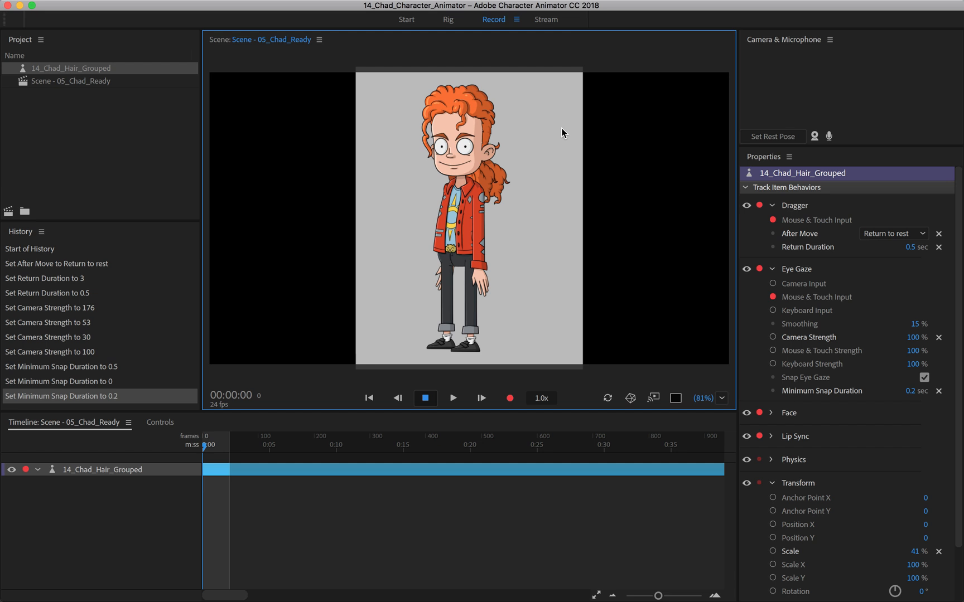
mouse_move(399, 253)
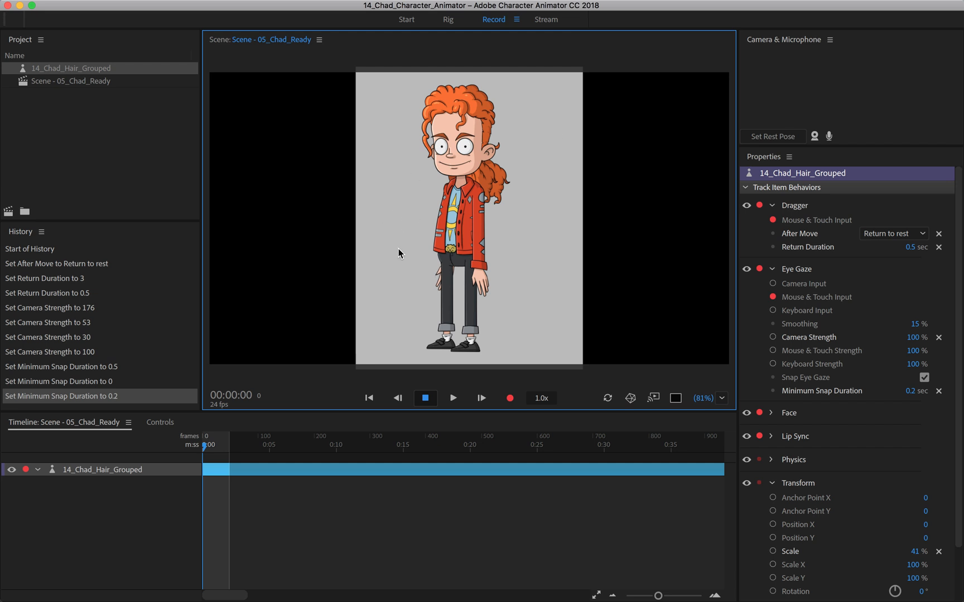
mouse_move(814, 396)
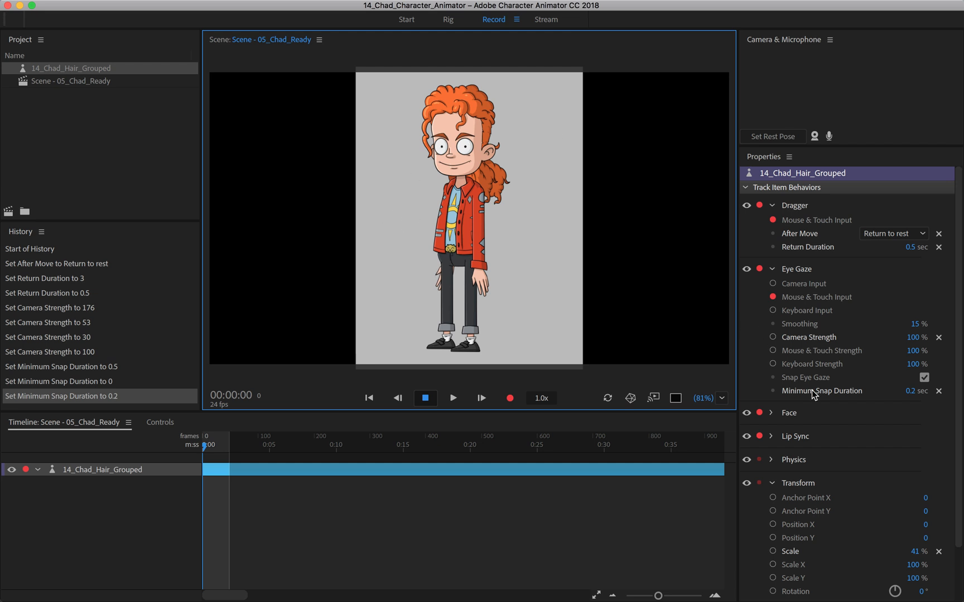
- Collapse Eye Gaze, expand the Face behavior, and turn on camera input
left_click(774, 269)
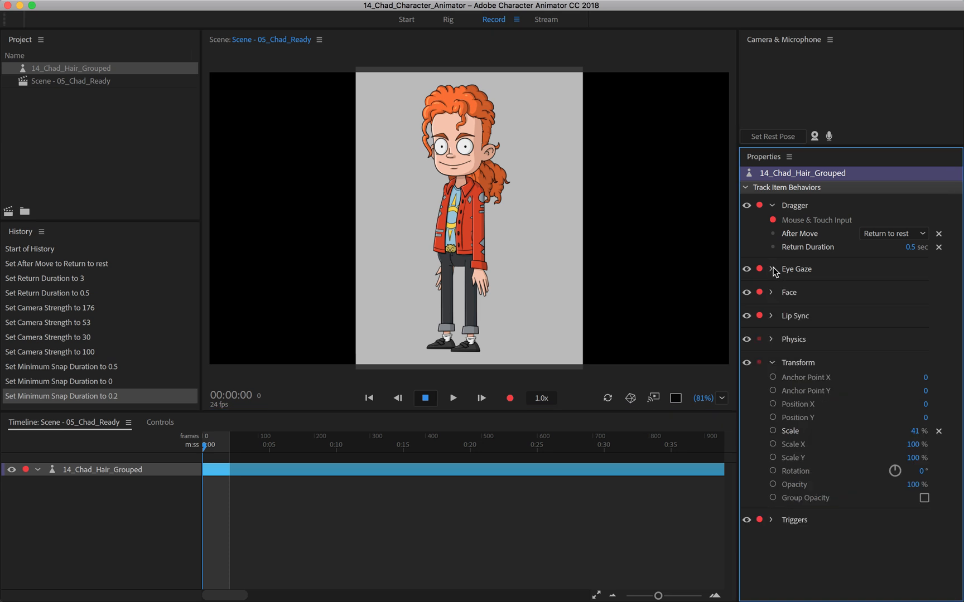
left_click(772, 292)
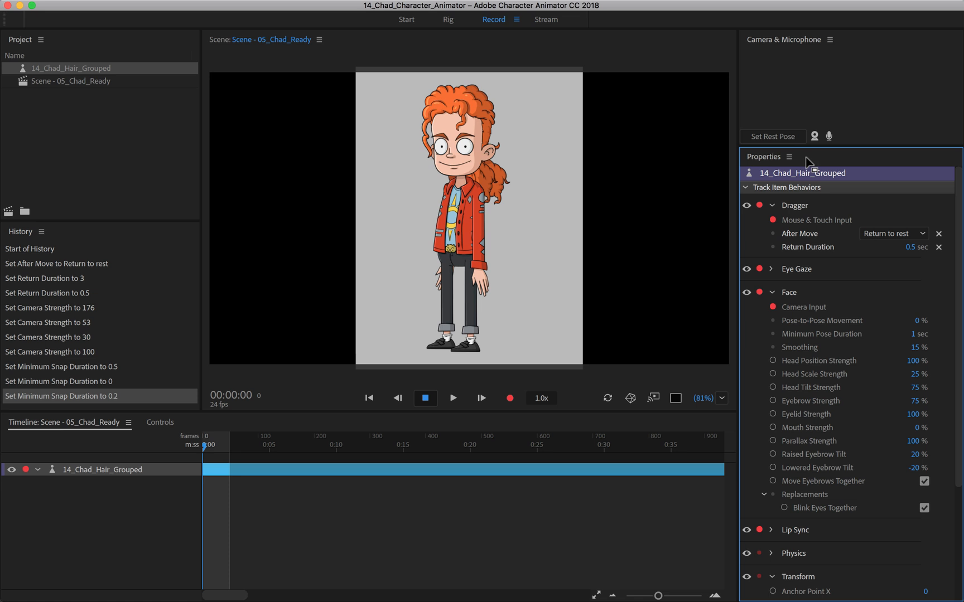
left_click(814, 137)
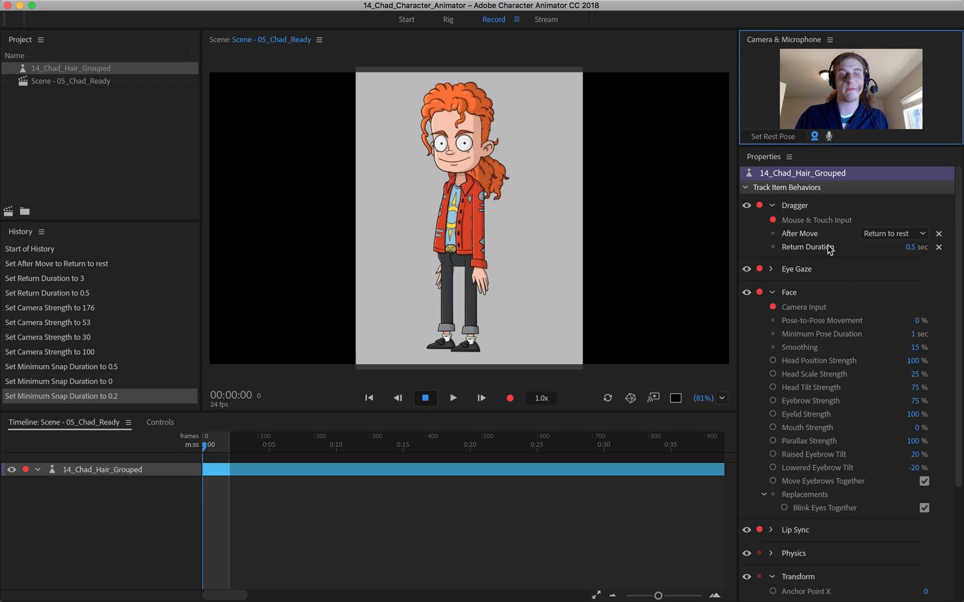
mouse_move(915, 361)
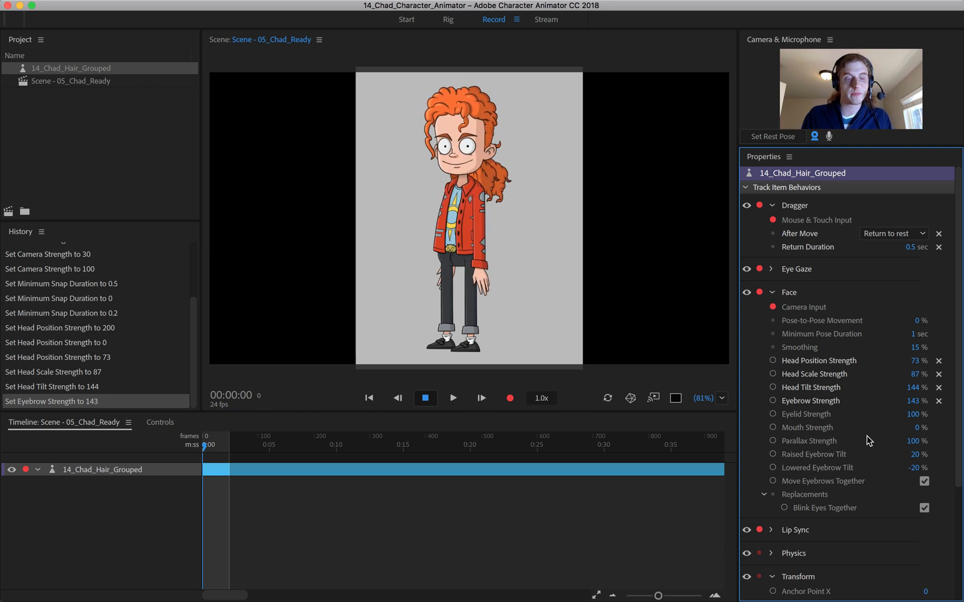
mouse_move(895, 516)
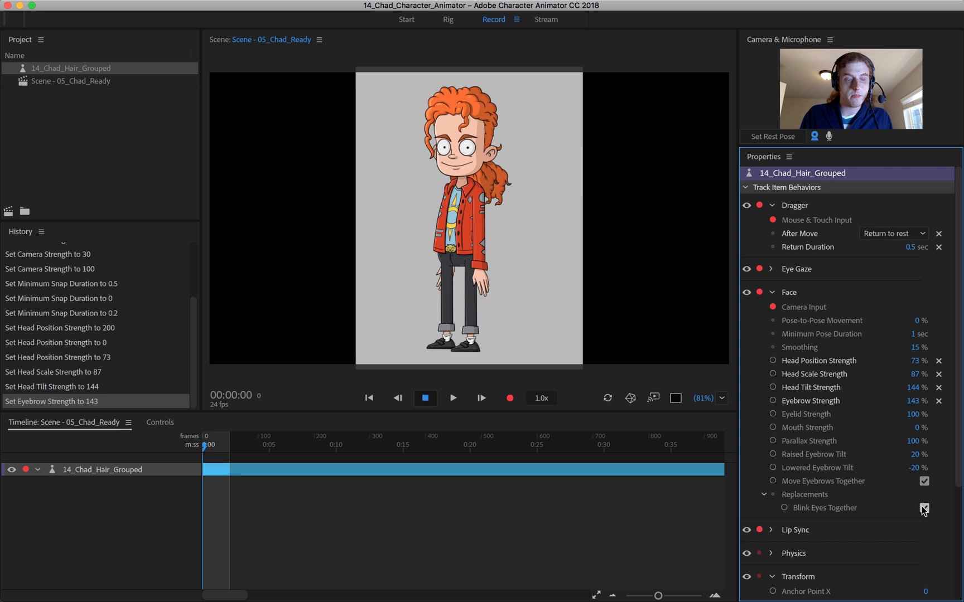
- Toggle Blink Eyes Together off and back on, and reset head position strength to default
left_click(924, 508)
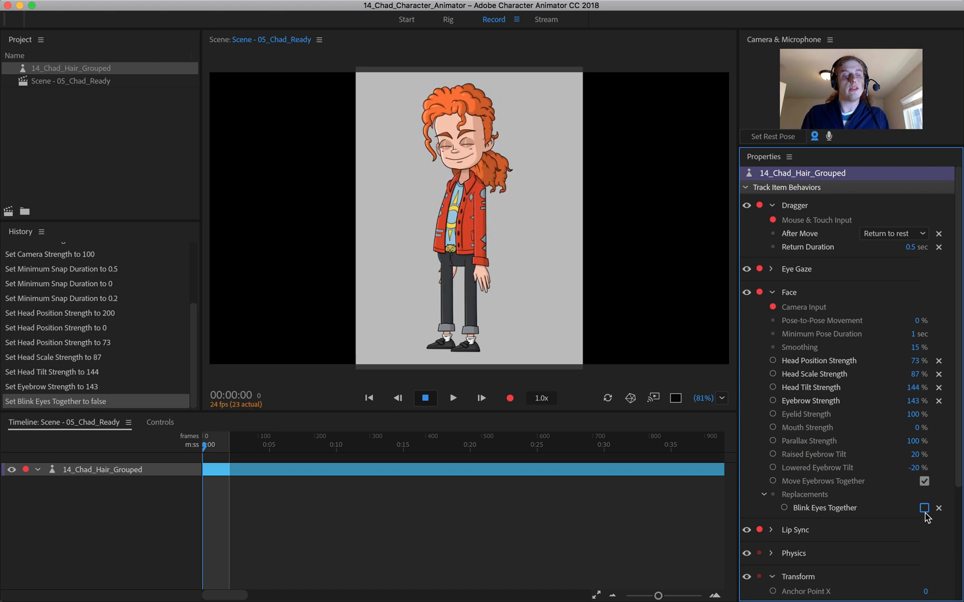
left_click(924, 507)
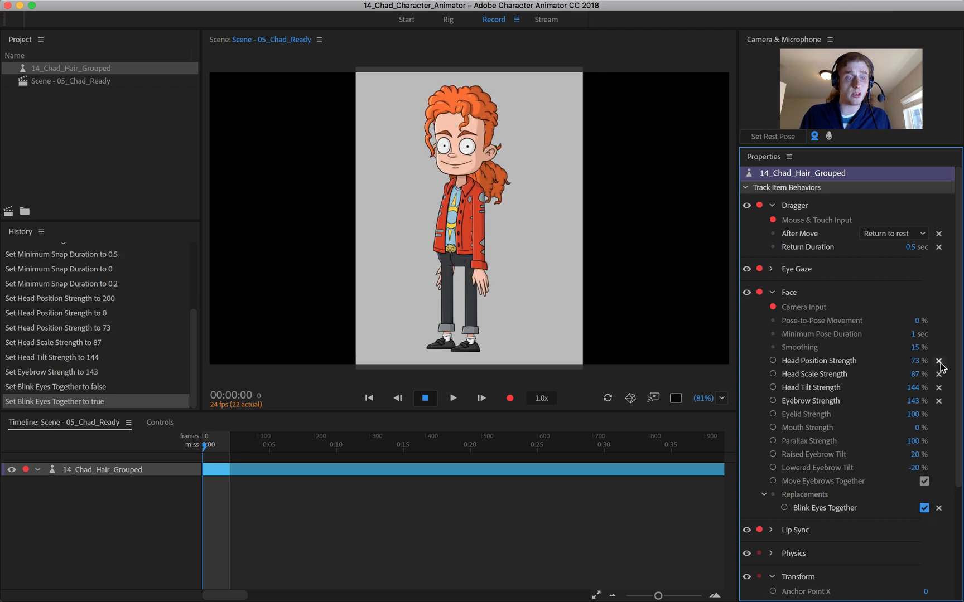
left_click(938, 388)
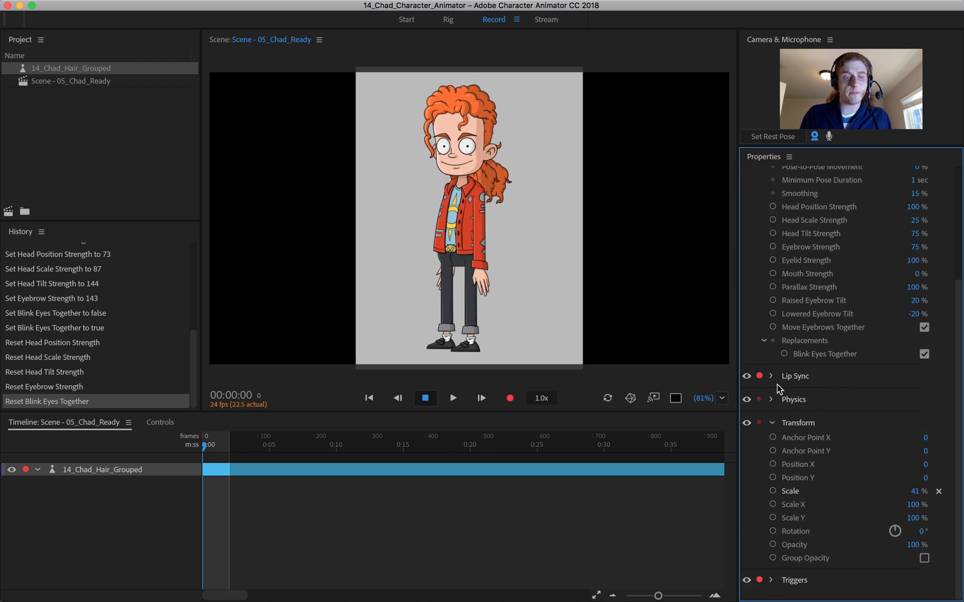
- Set Physics wind to 40% strength, 50% variation at 106°, gravity 323°, dangle stiffness 132%
left_click(771, 375)
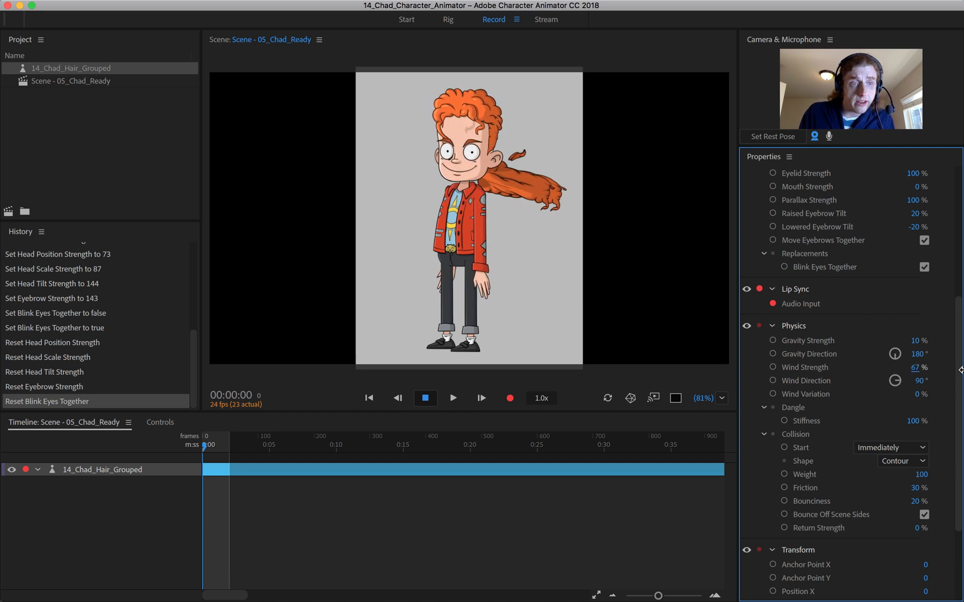
left_click_drag(919, 367, 919, 367)
type("40")
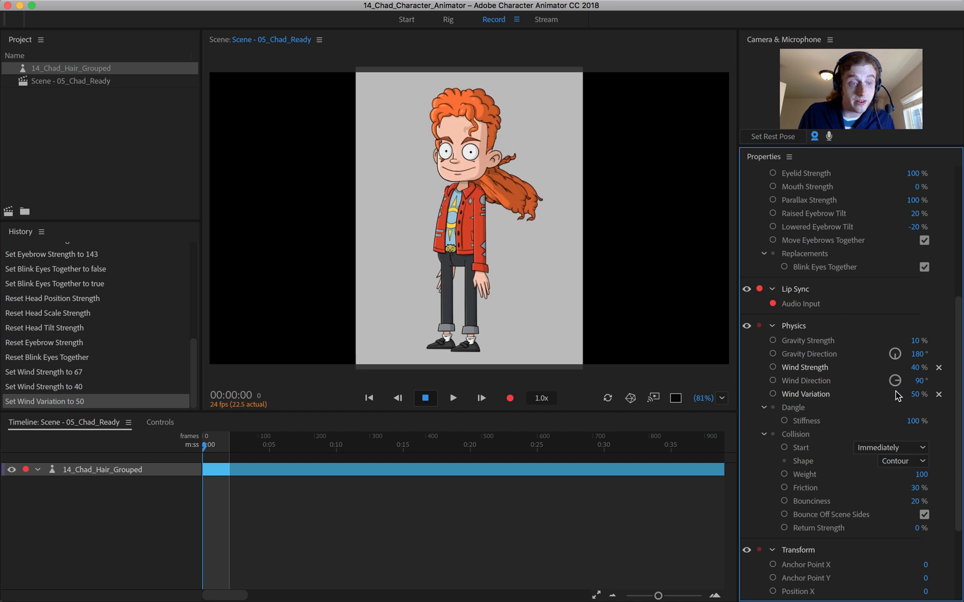
left_click_drag(897, 381, 897, 393)
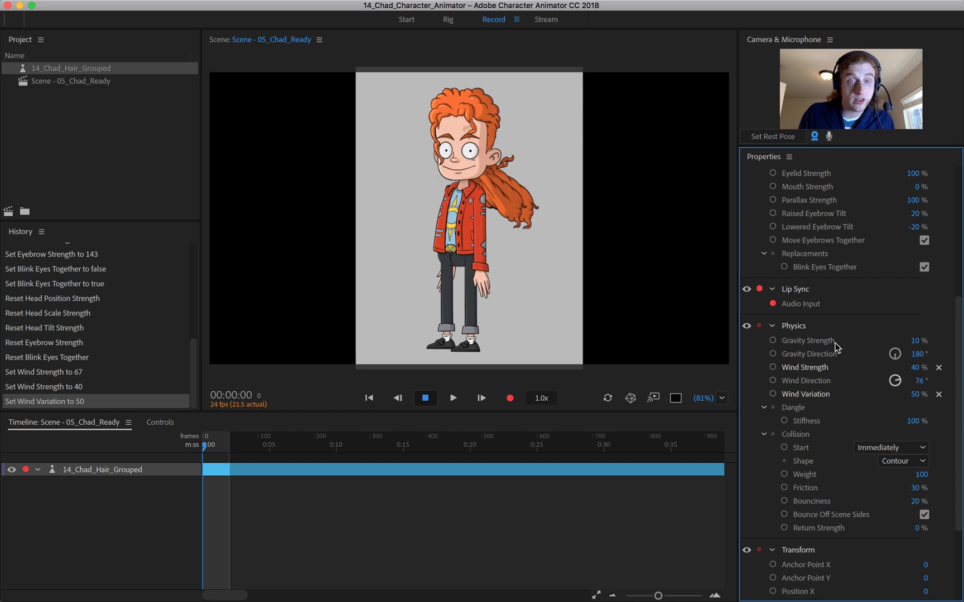
left_click_drag(921, 381, 926, 381)
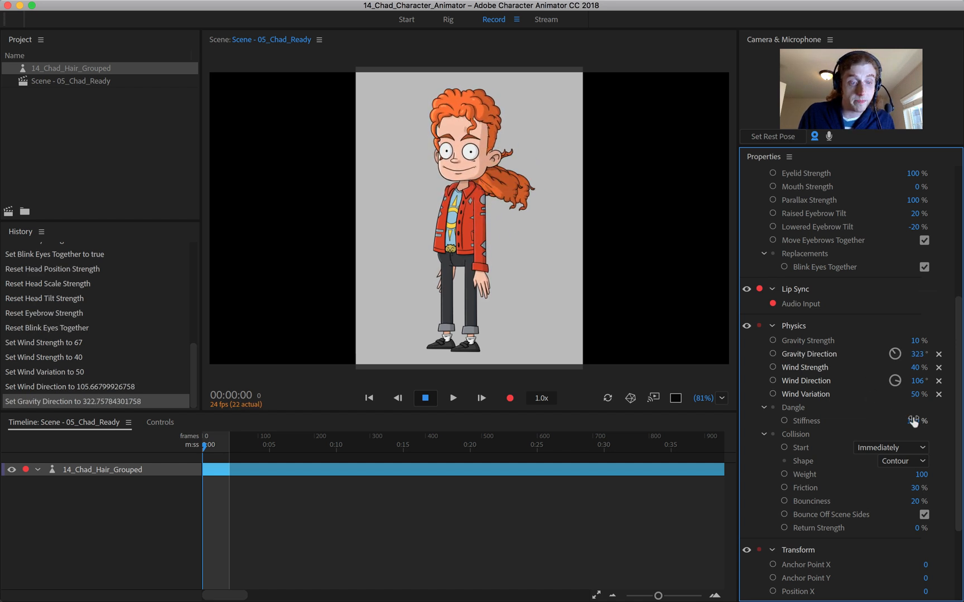
left_click_drag(916, 422, 920, 421)
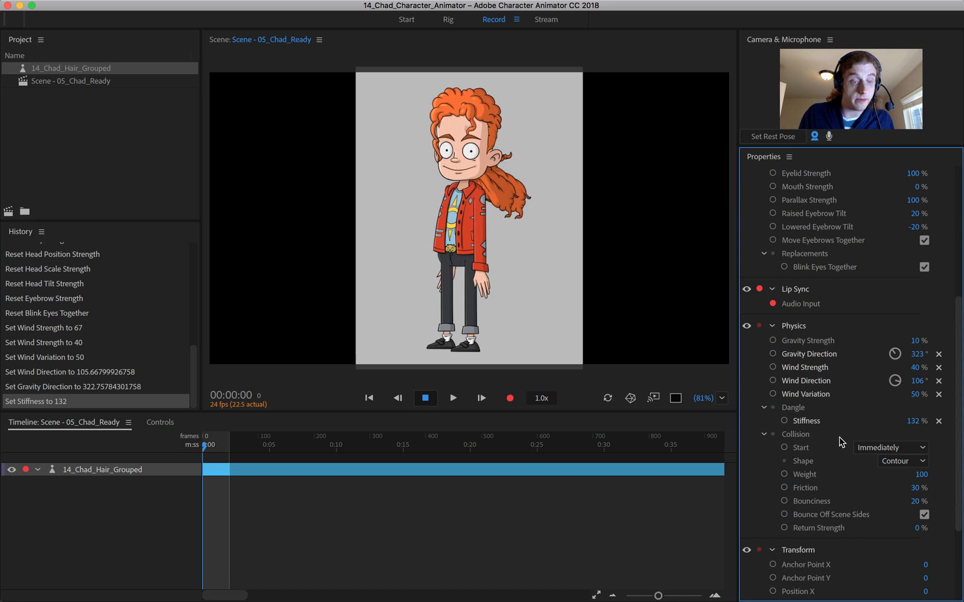
mouse_move(890, 447)
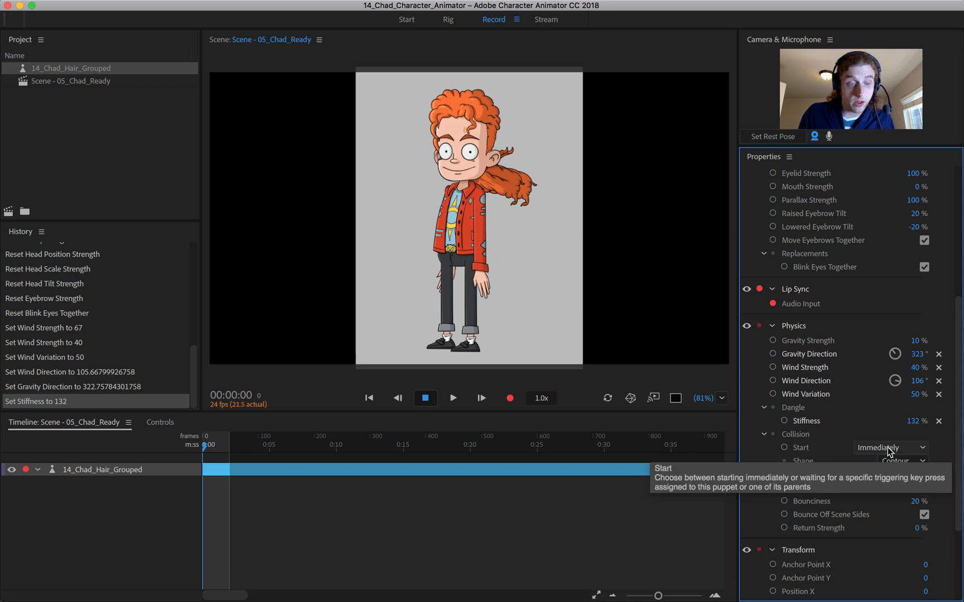
- Keep Collision Start set to Immediately and scroll the Properties panel down
left_click(890, 447)
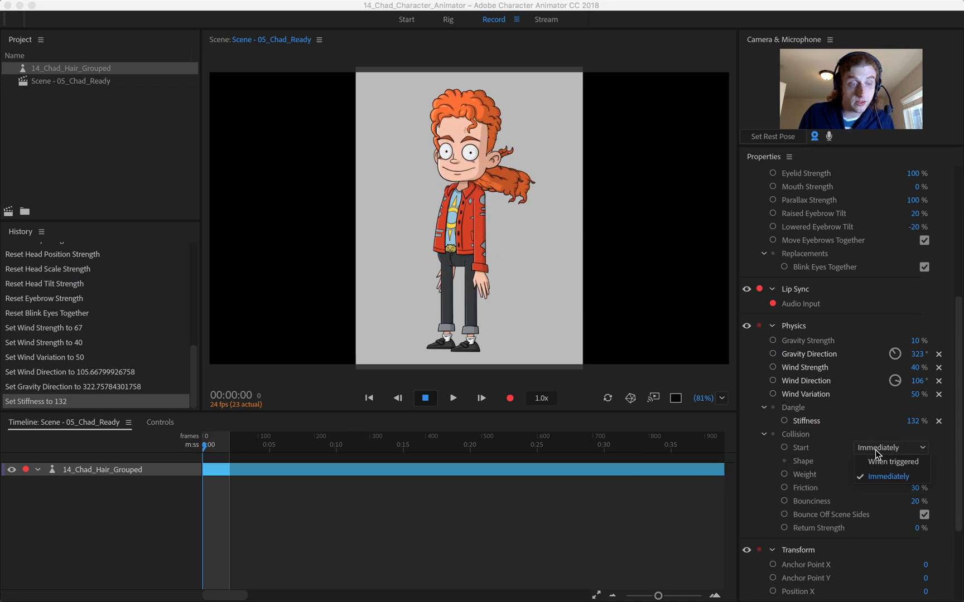
left_click(887, 476)
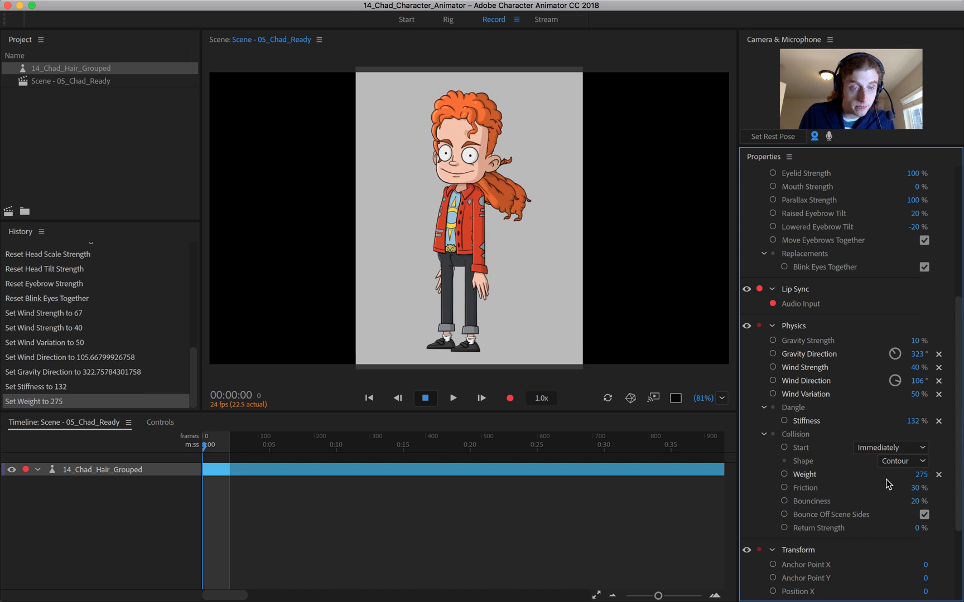
scroll("down", 3)
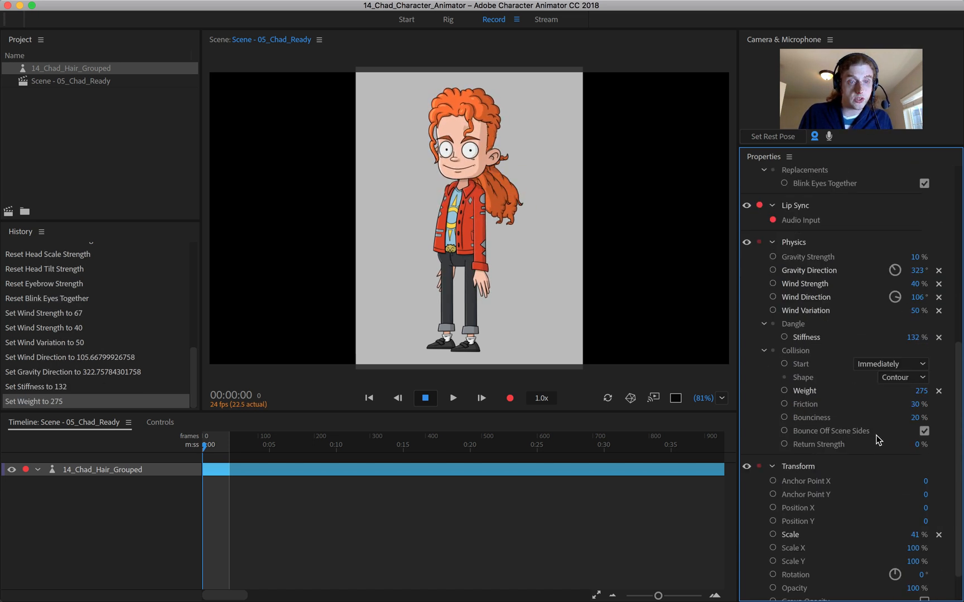